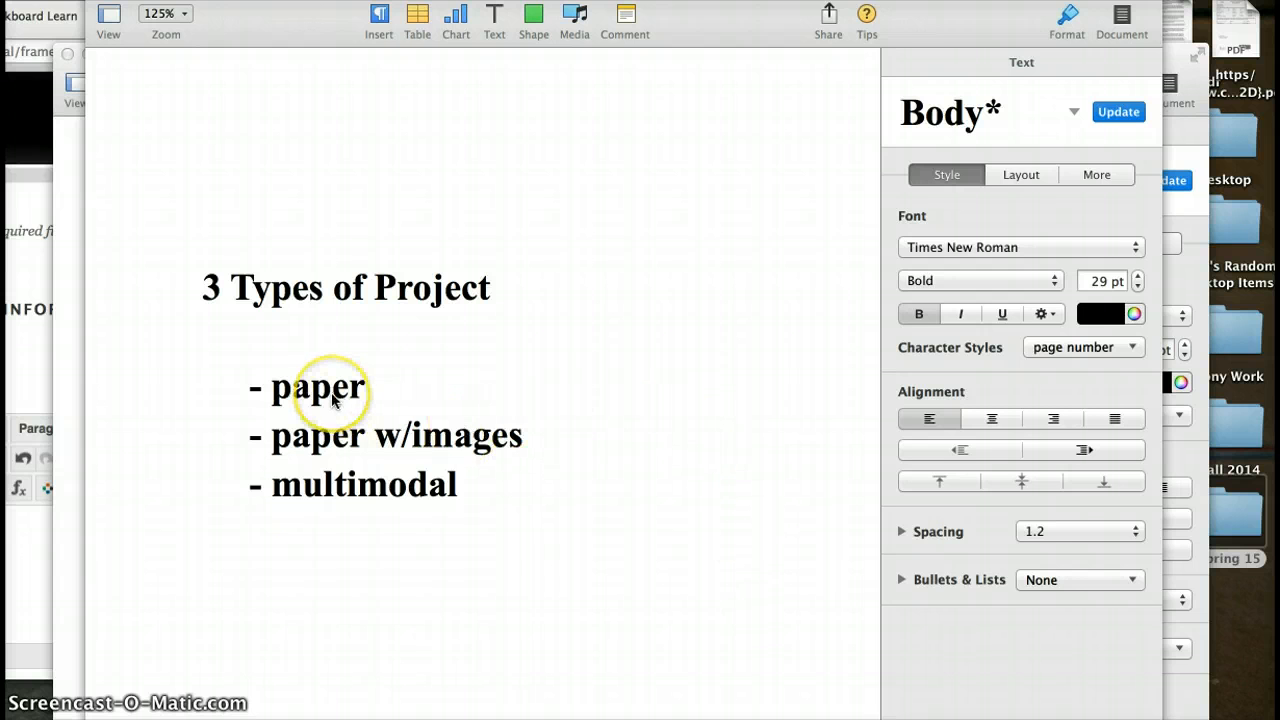
pyautogui.moveTo(467, 453)
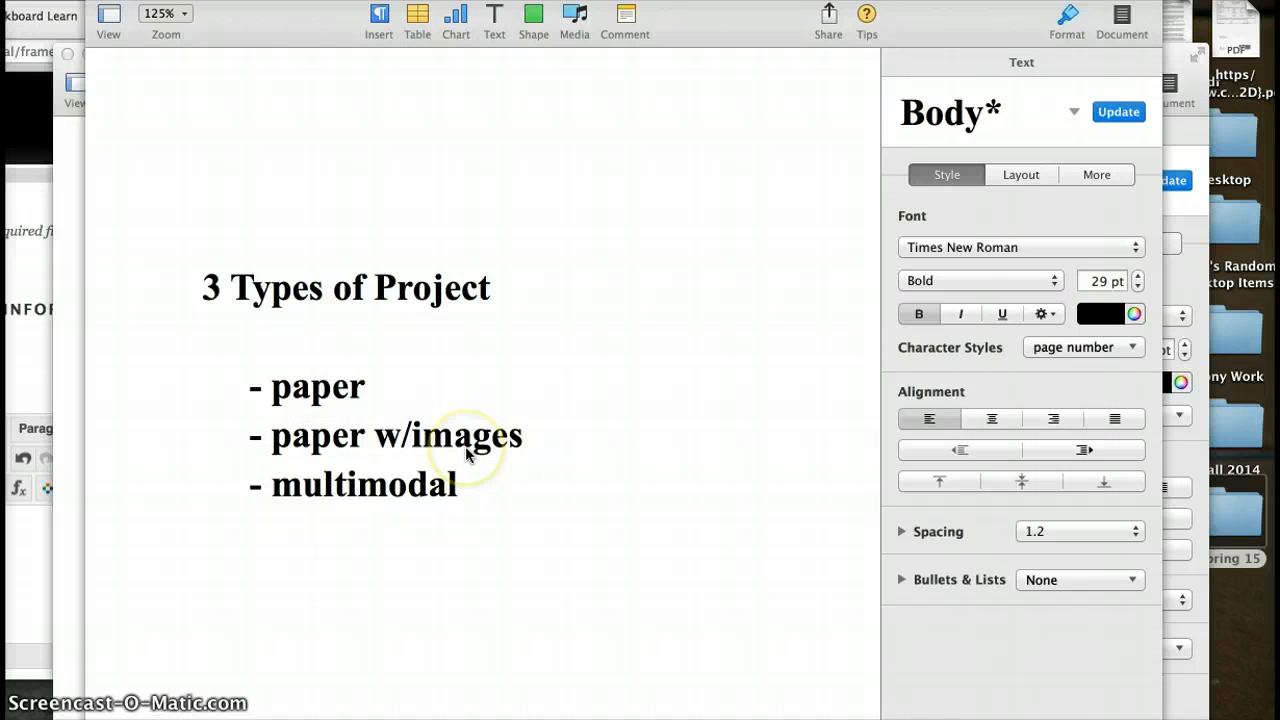
pyautogui.moveTo(455, 505)
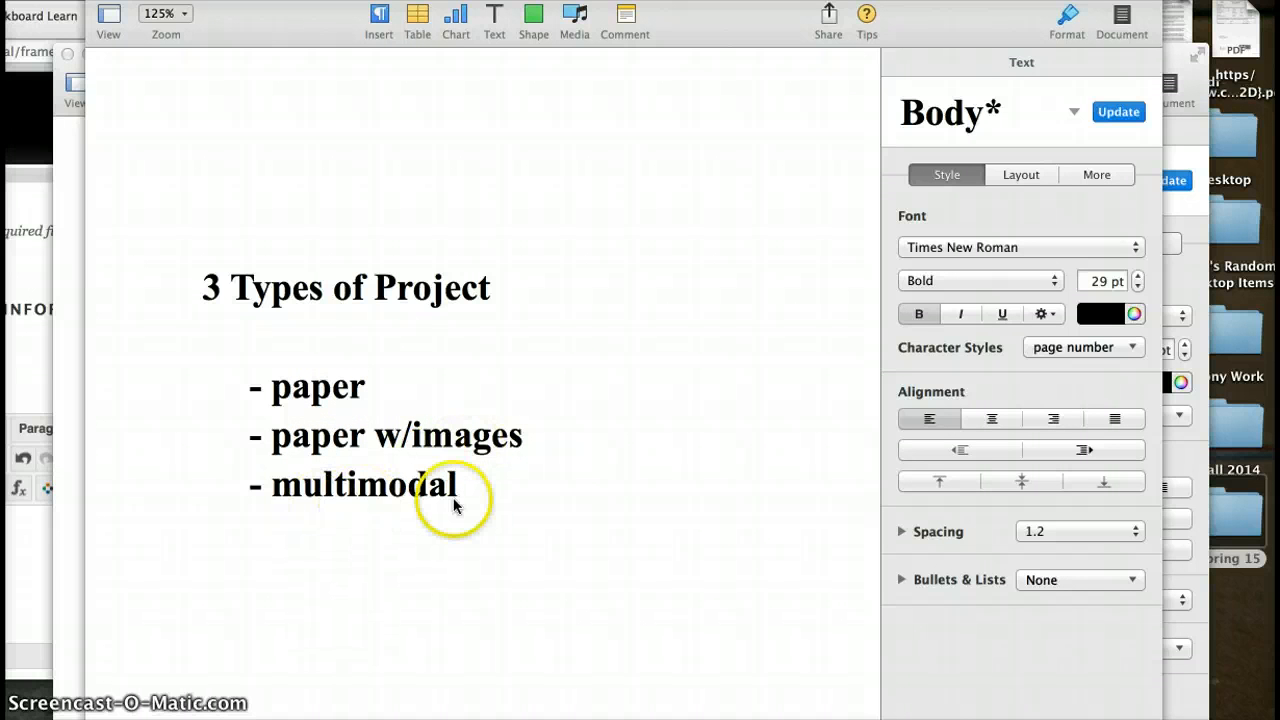
pyautogui.moveTo(420, 383)
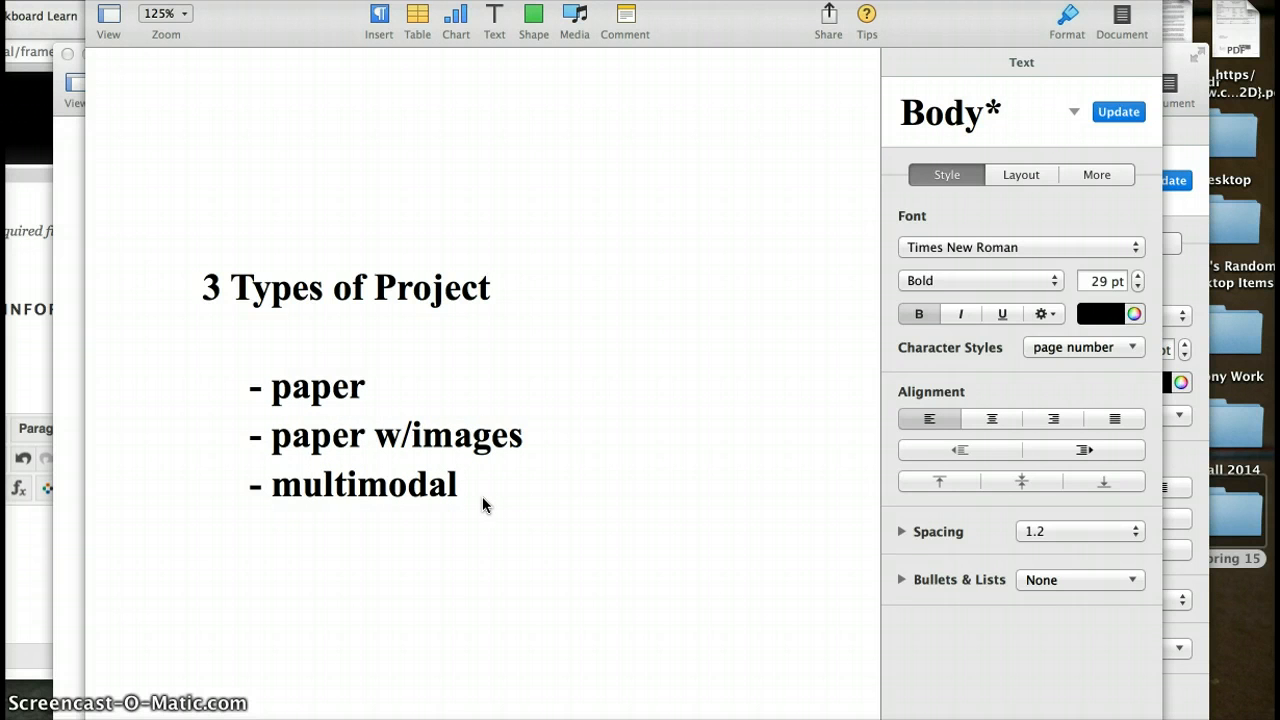
# Step: Look through and close the sample student essays in Pages, returning to the 'paper' blog entry
pyautogui.click(240, 15)
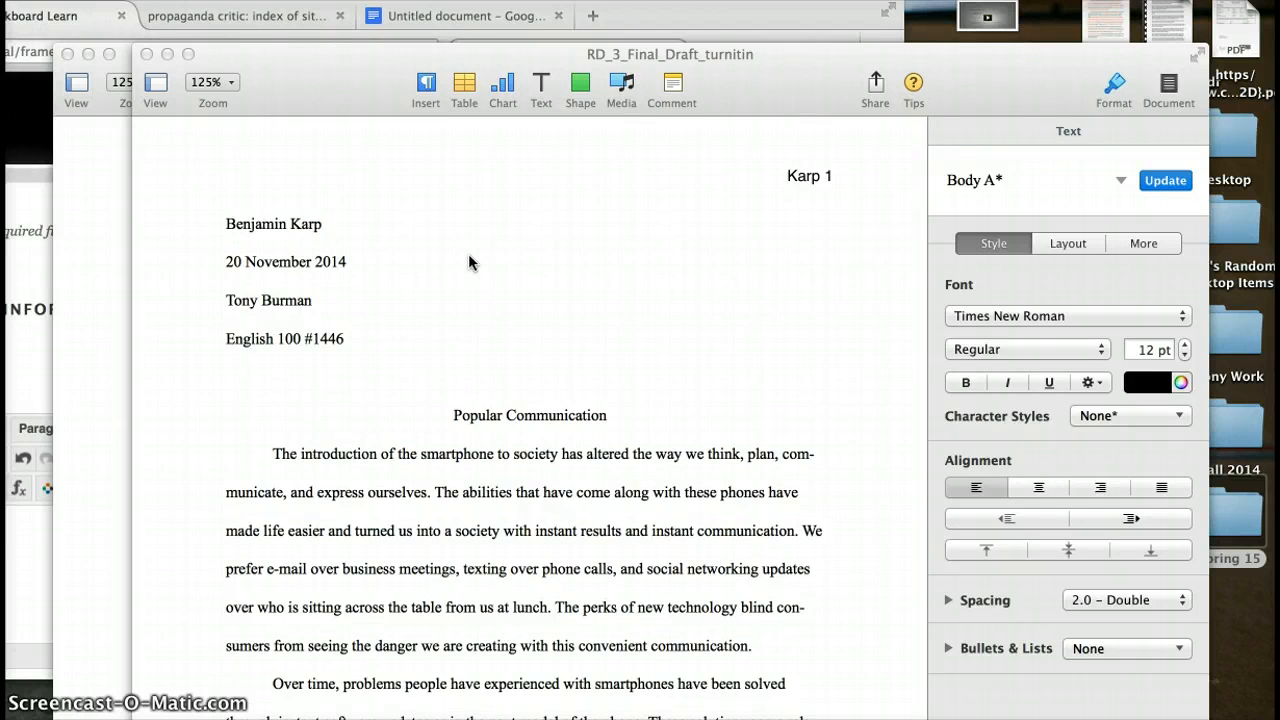
pyautogui.scroll(-3)
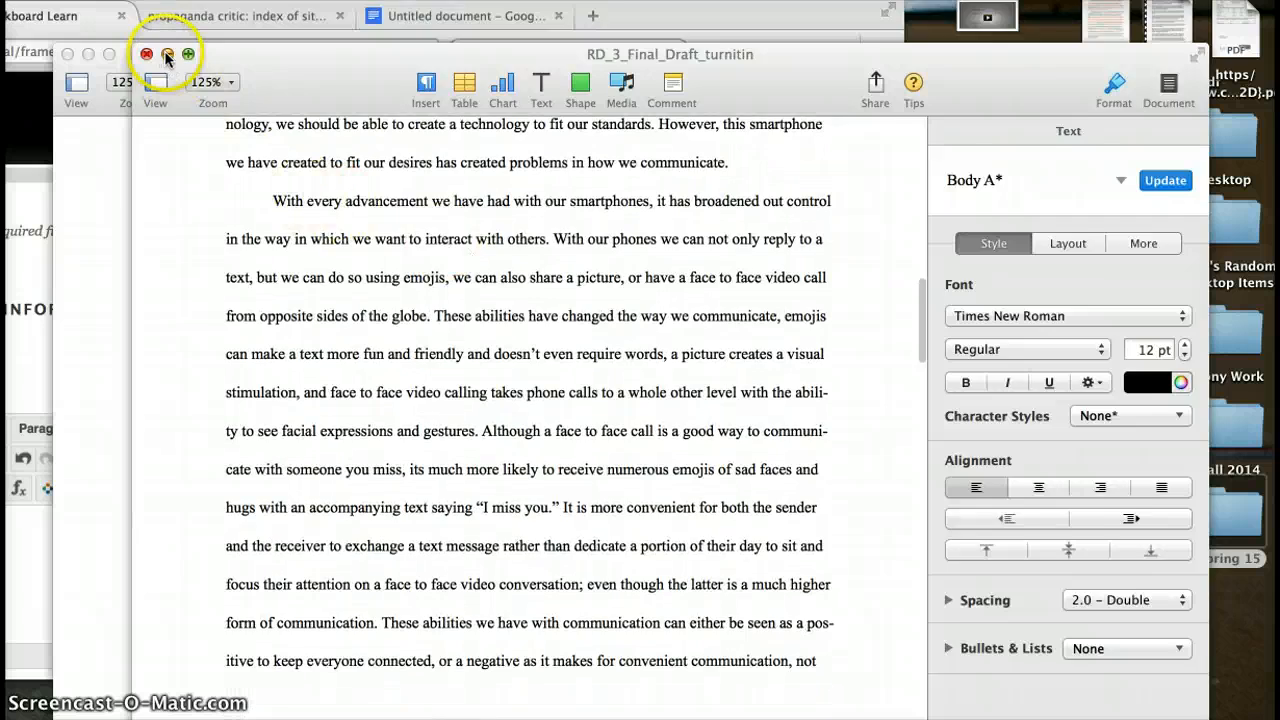
pyautogui.click(146, 54)
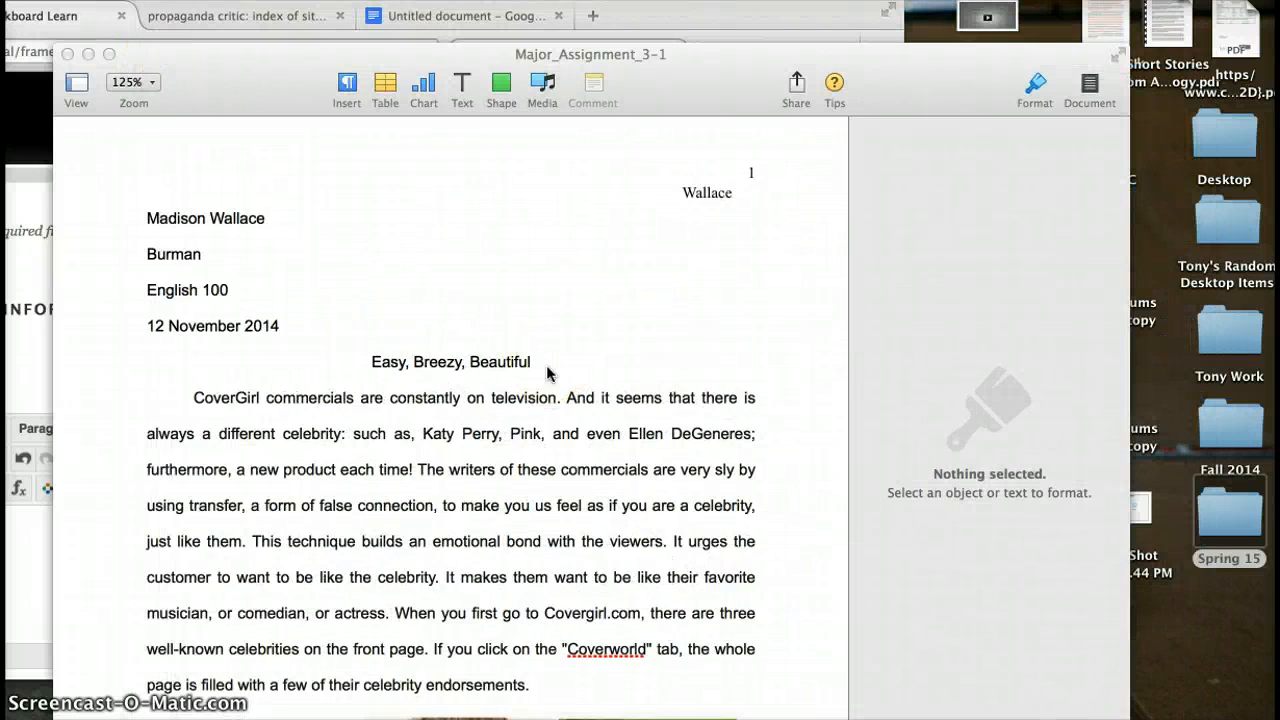
pyautogui.scroll(-3)
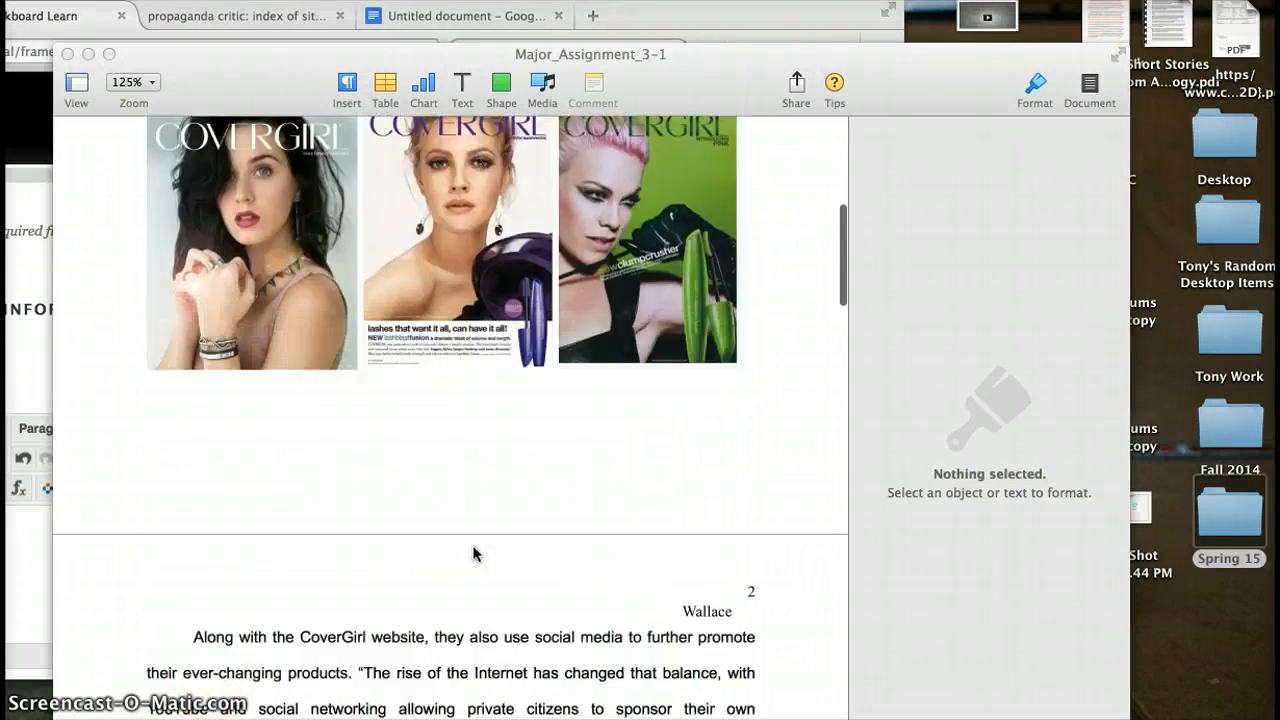
pyautogui.scroll(-3)
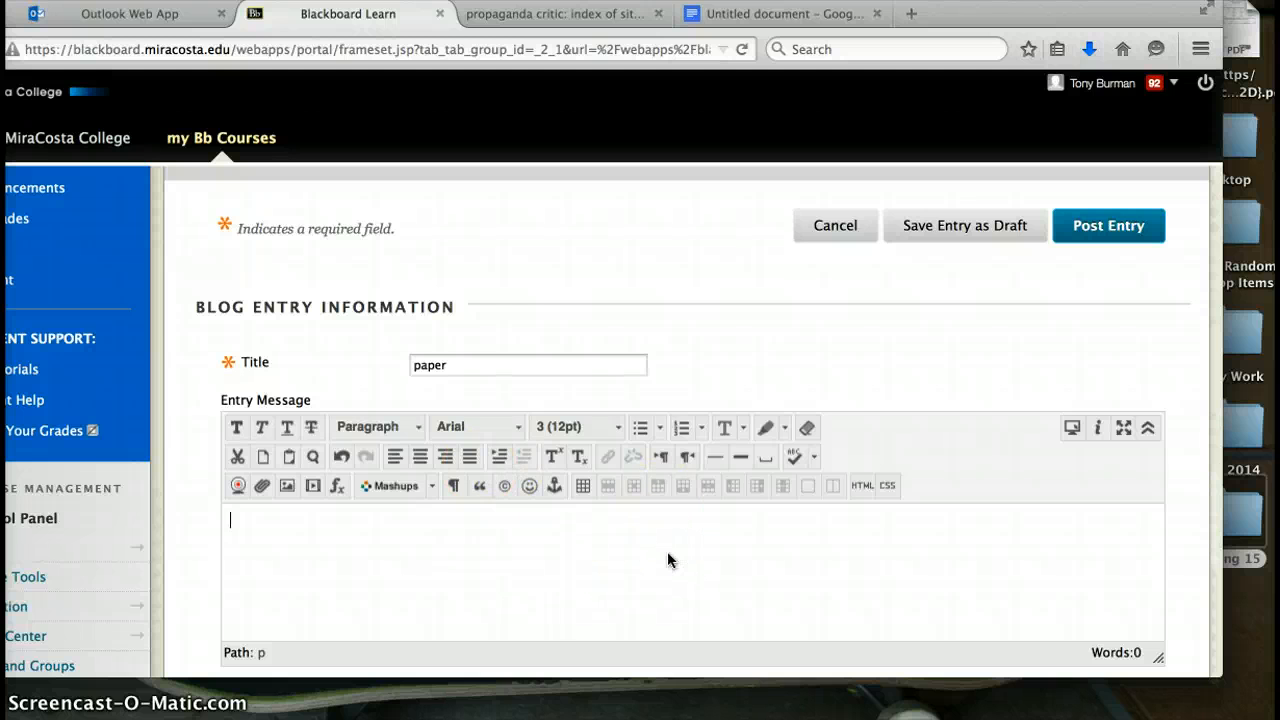
pyautogui.write('links')
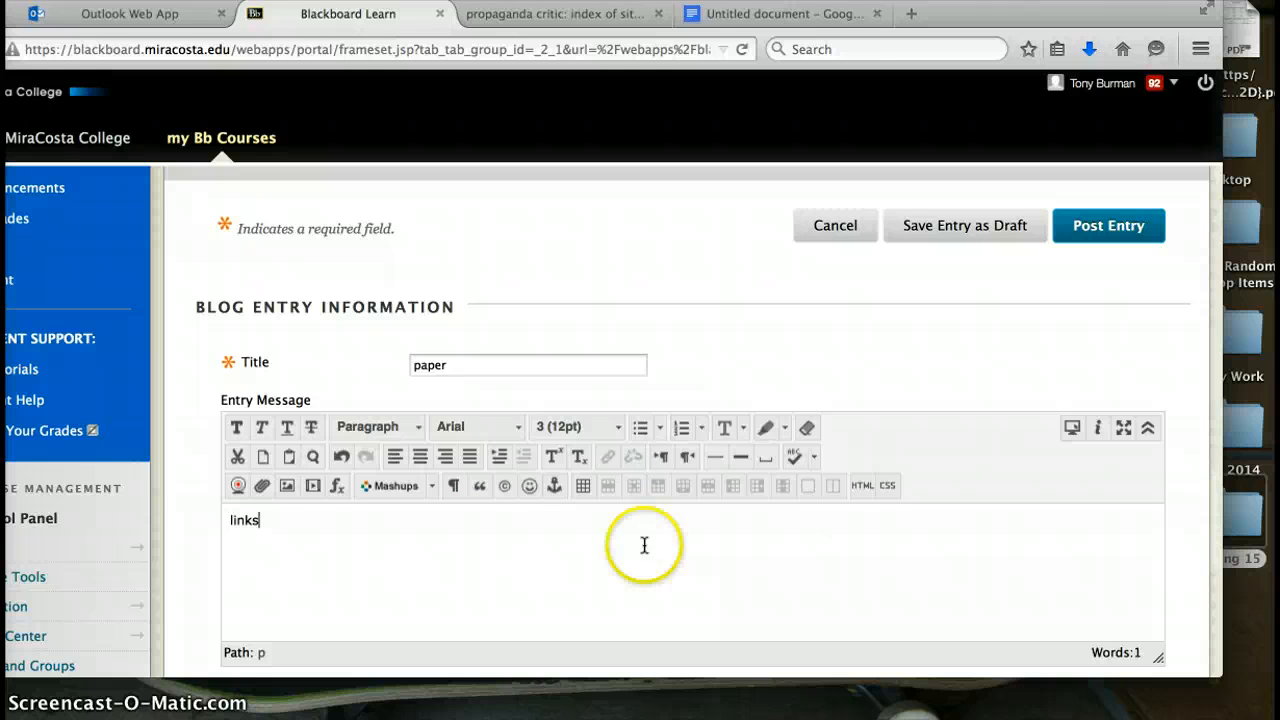
pyautogui.moveTo(588, 14)
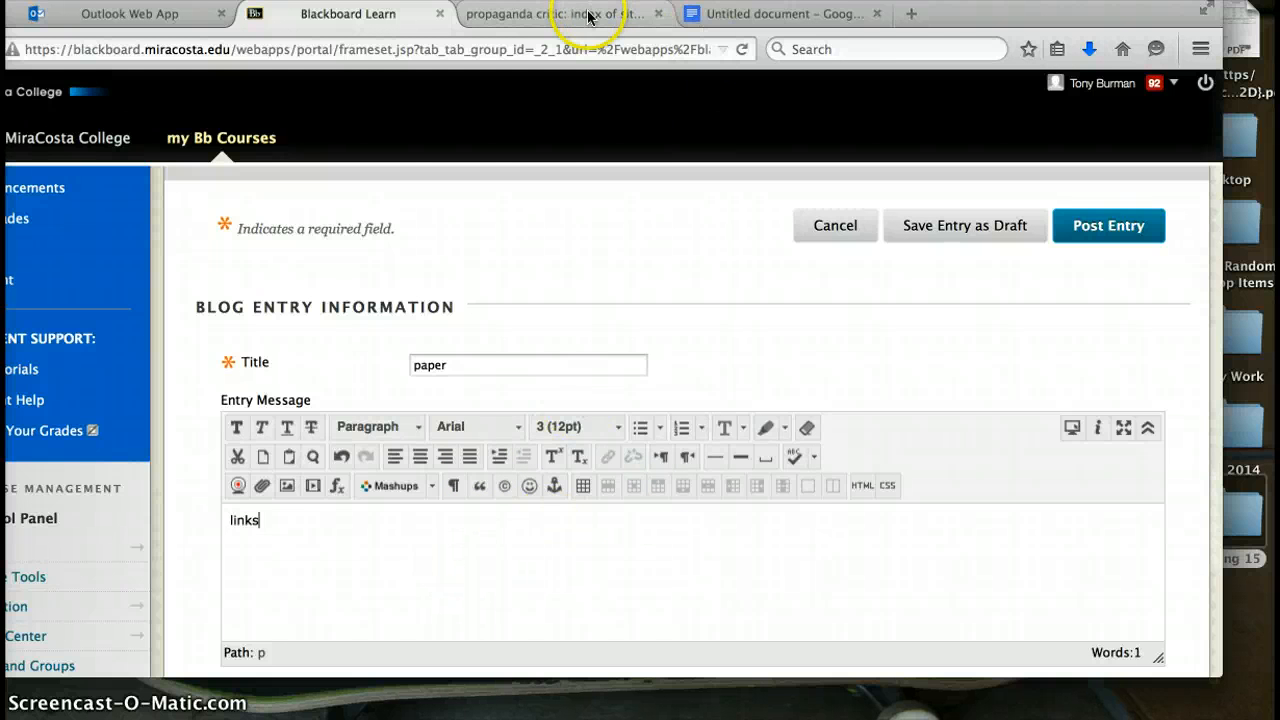
pyautogui.click(553, 14)
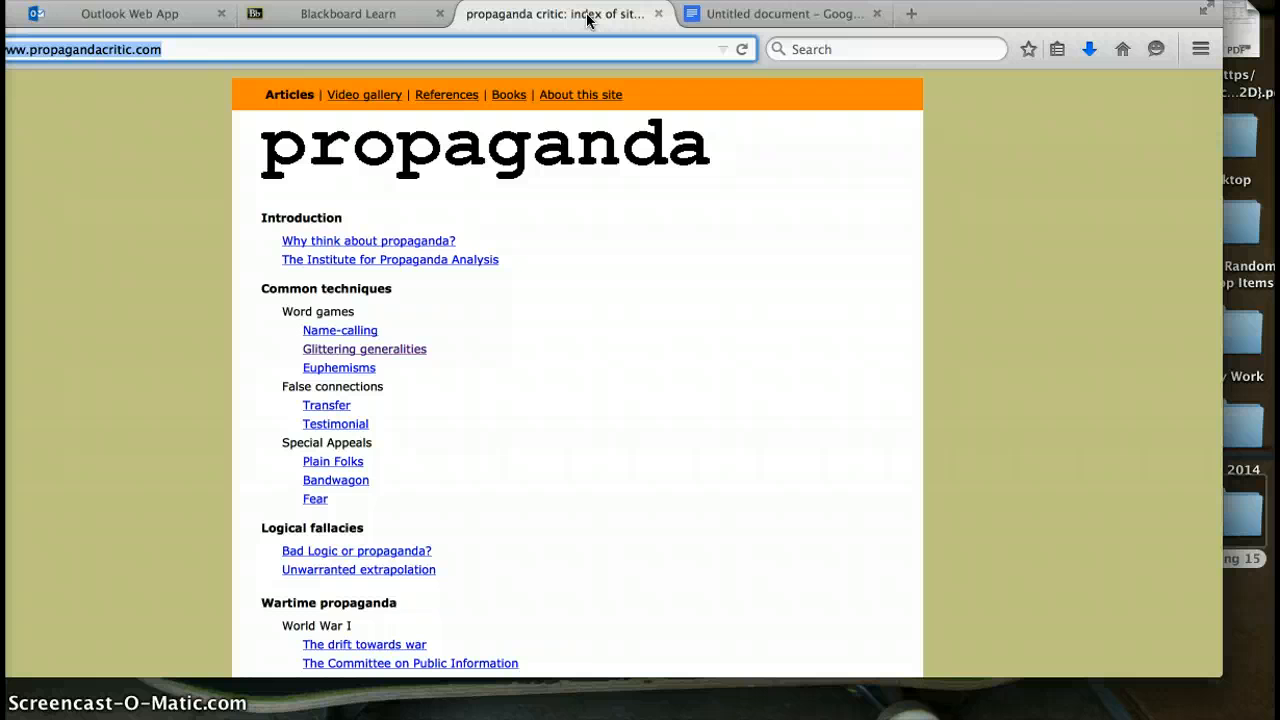
pyautogui.click(347, 13)
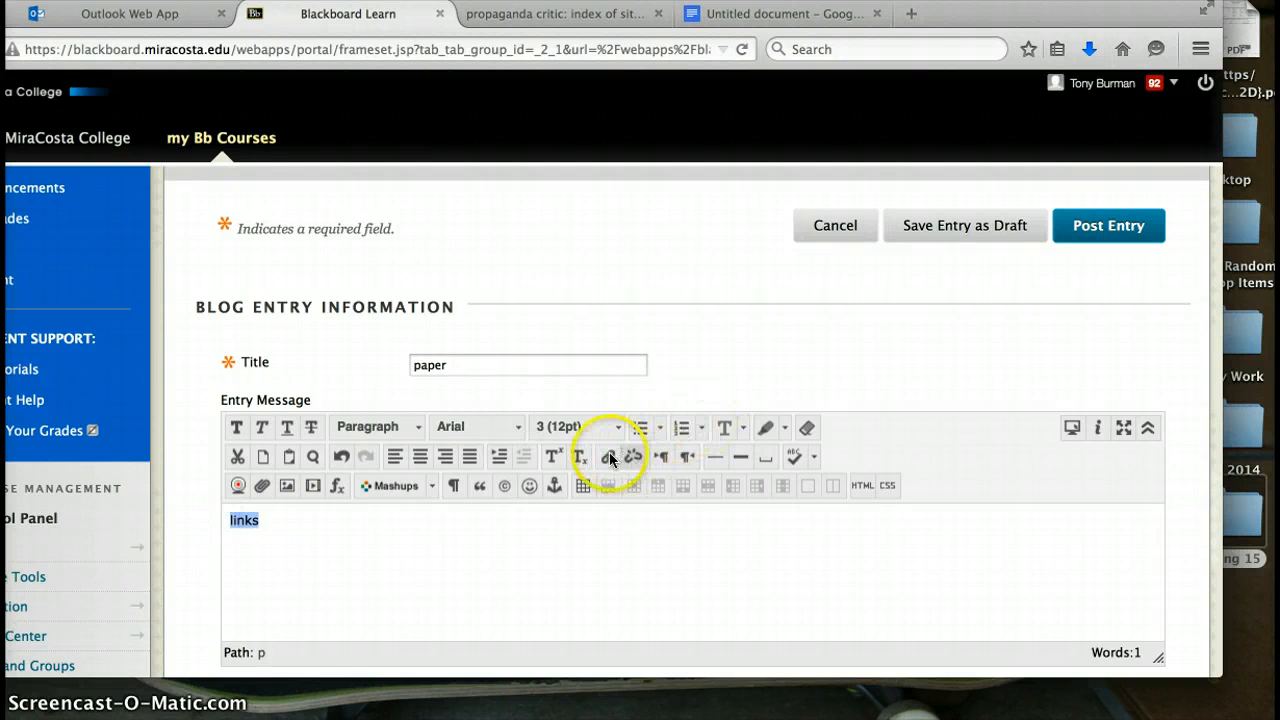
pyautogui.click(609, 457)
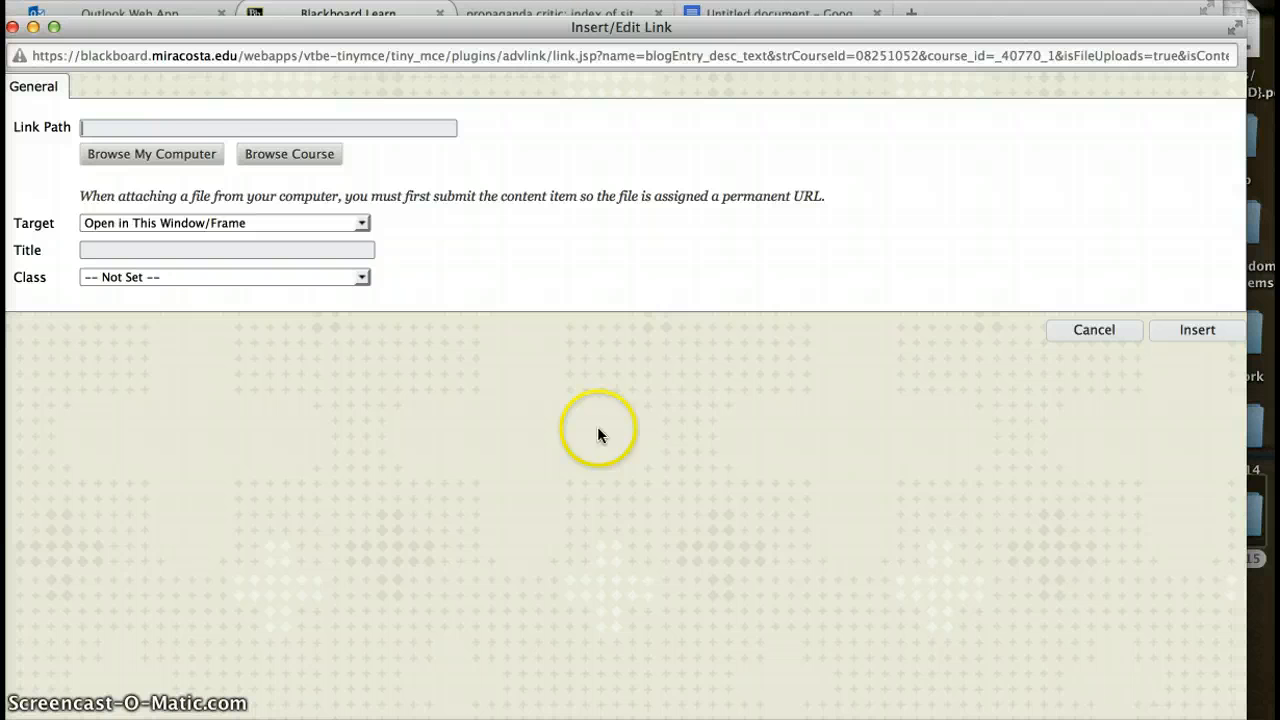
pyautogui.write('http://www.propagandacritic.com/')
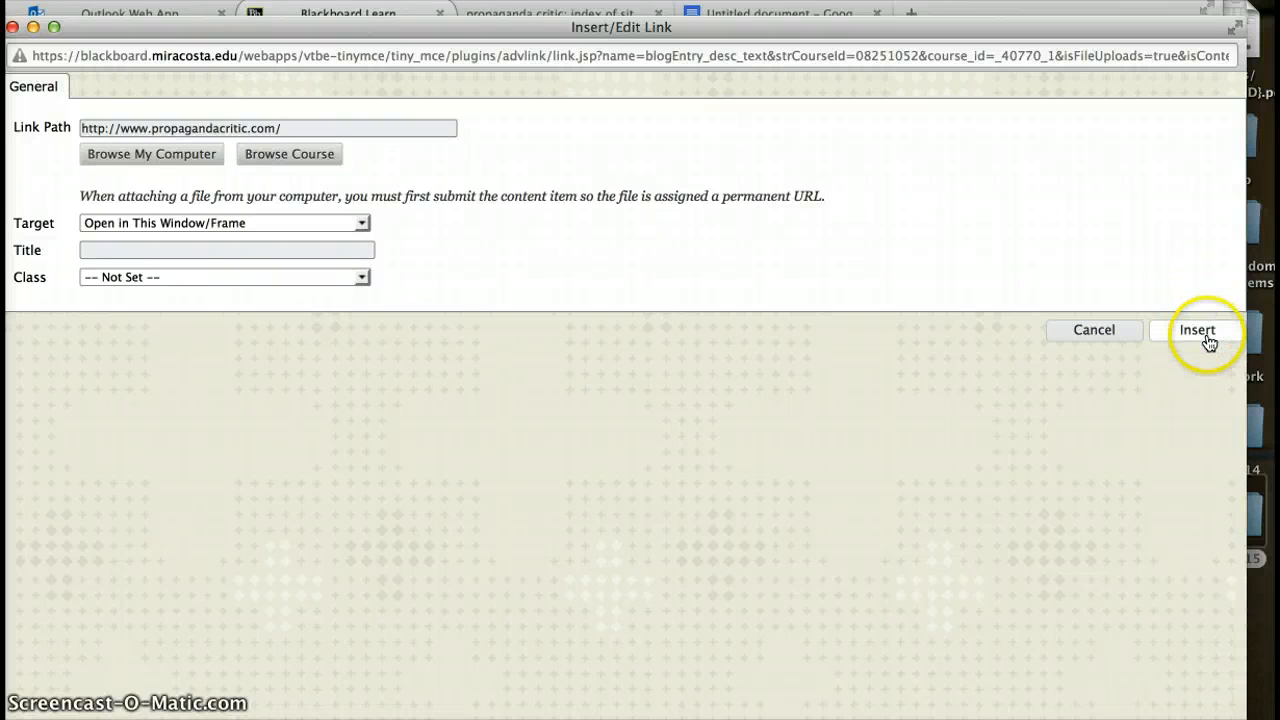
pyautogui.click(1197, 330)
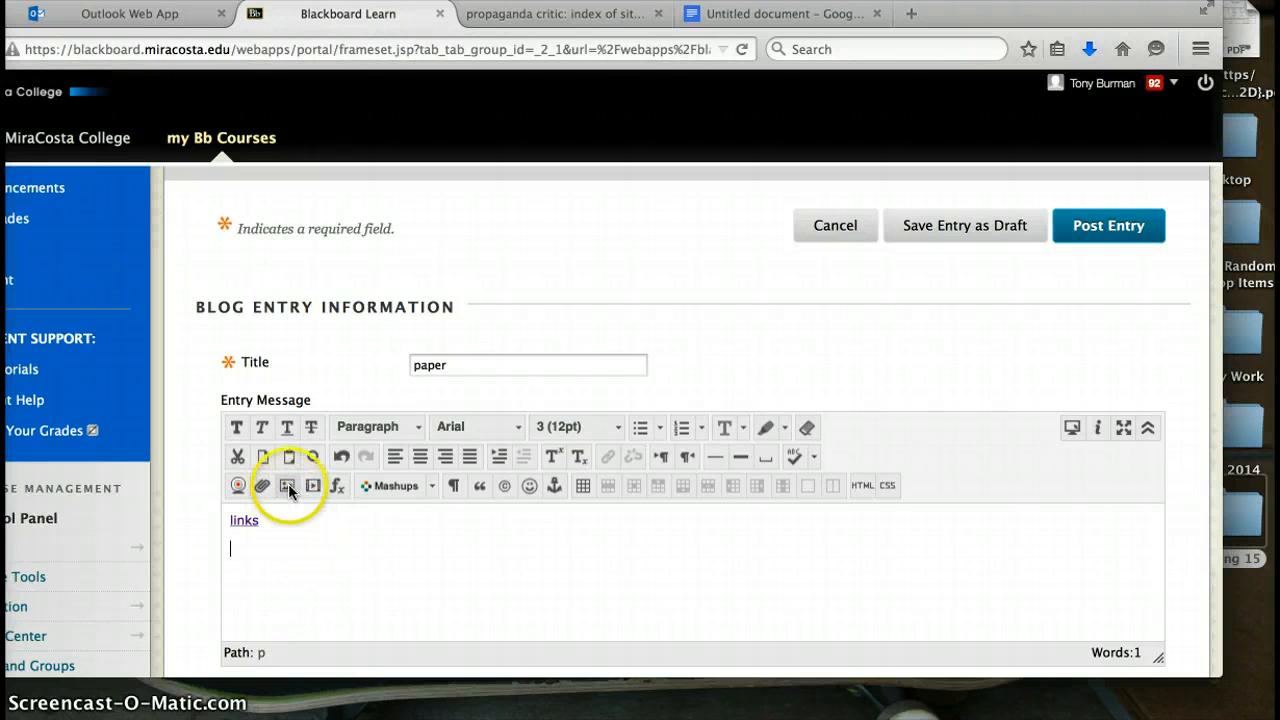
# Step: Embed the nazi.jpeg poster from the Spring 15 folder into the entry message
pyautogui.click(288, 485)
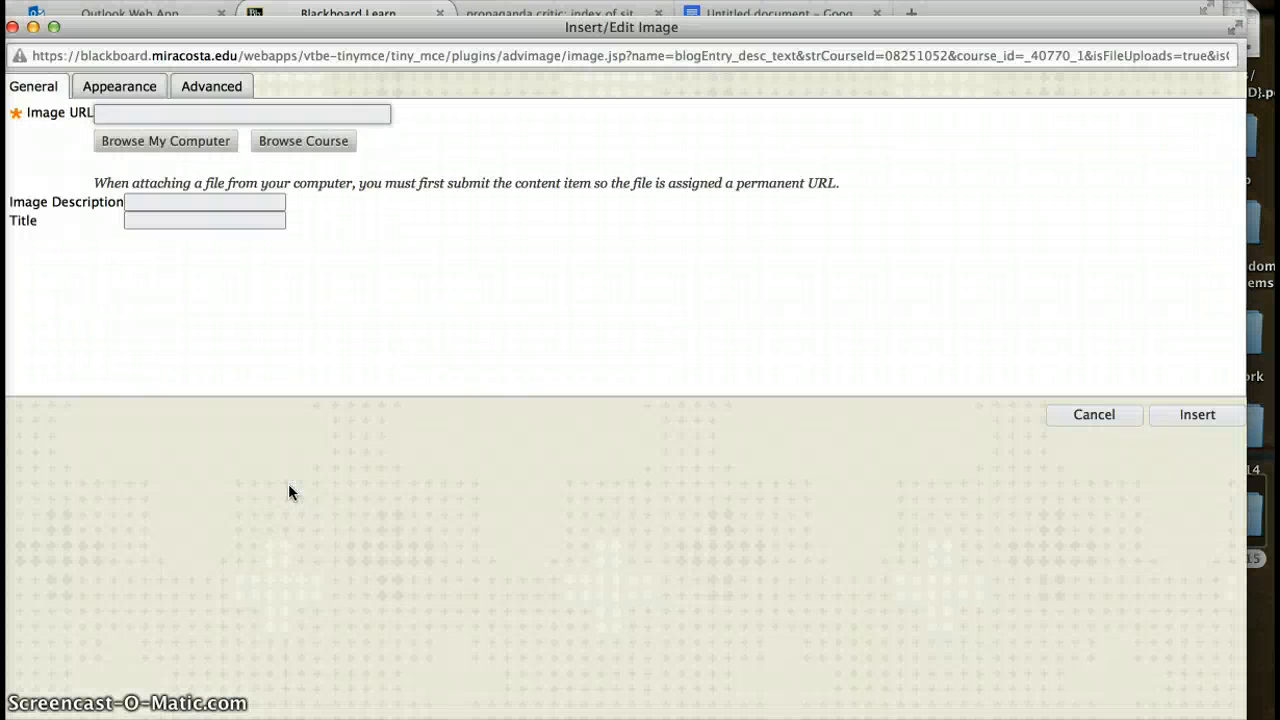
pyautogui.click(240, 113)
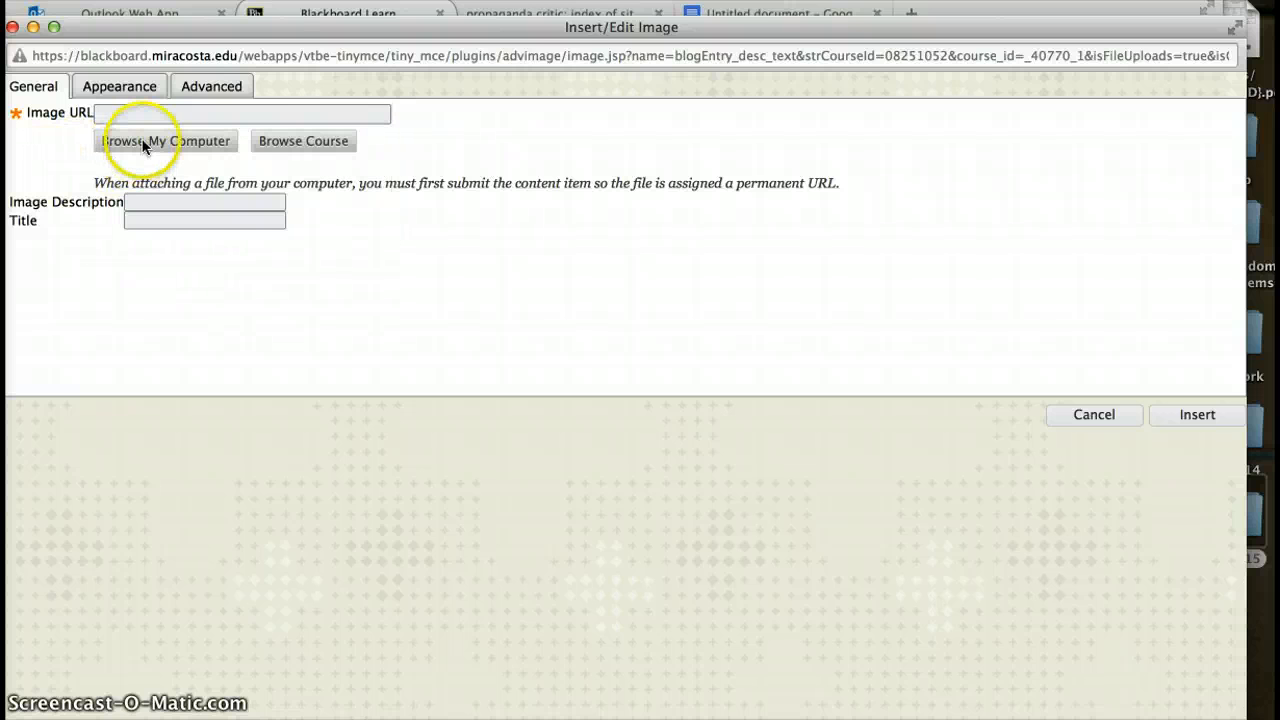
pyautogui.click(165, 140)
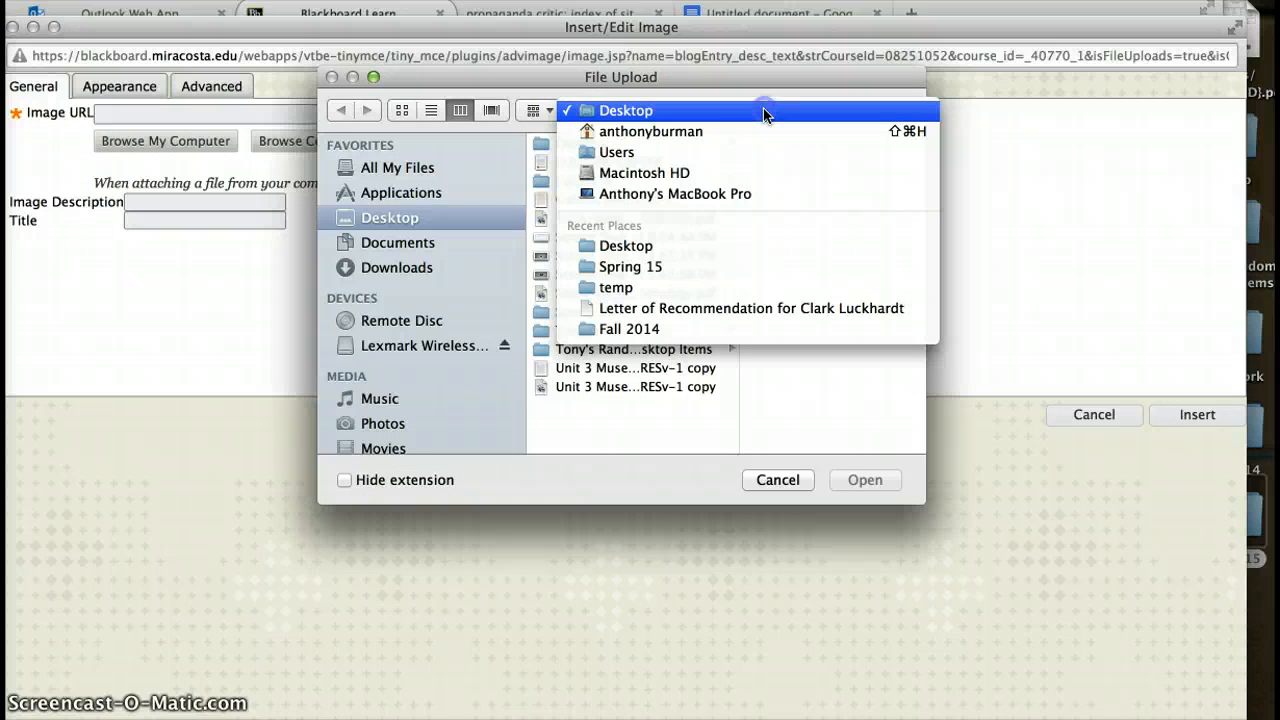
pyautogui.click(630, 266)
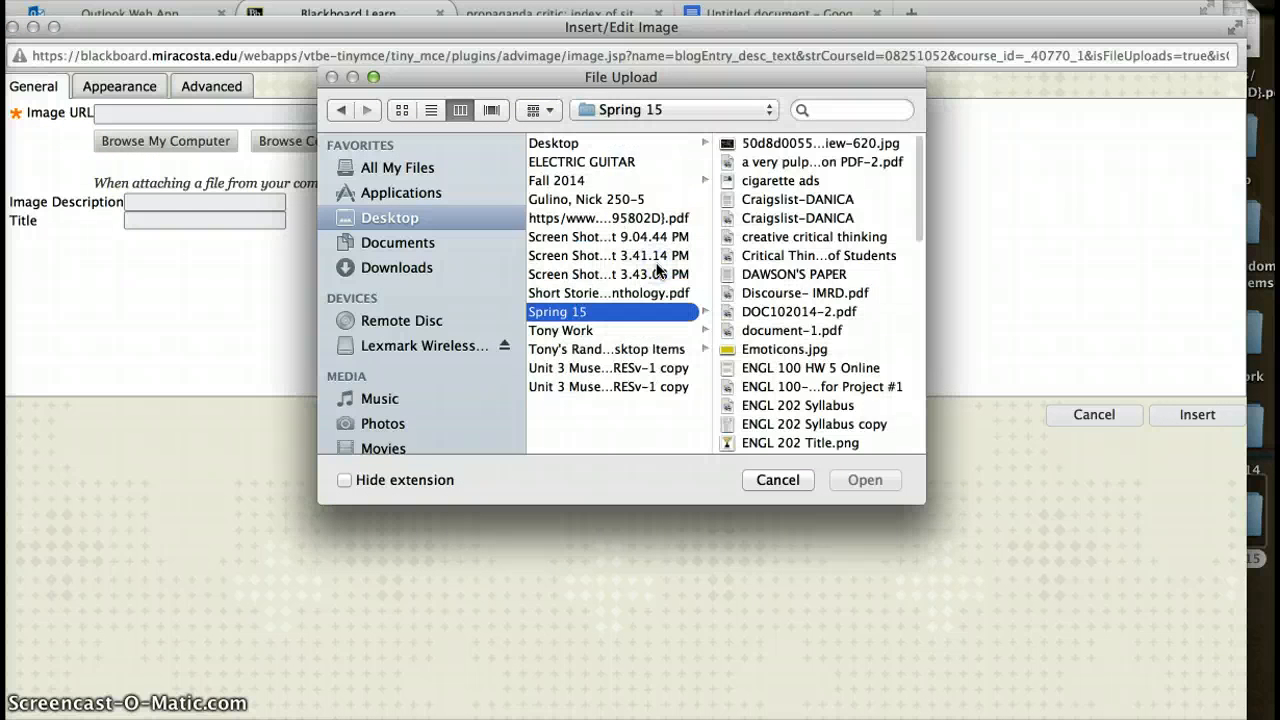
pyautogui.scroll(-3)
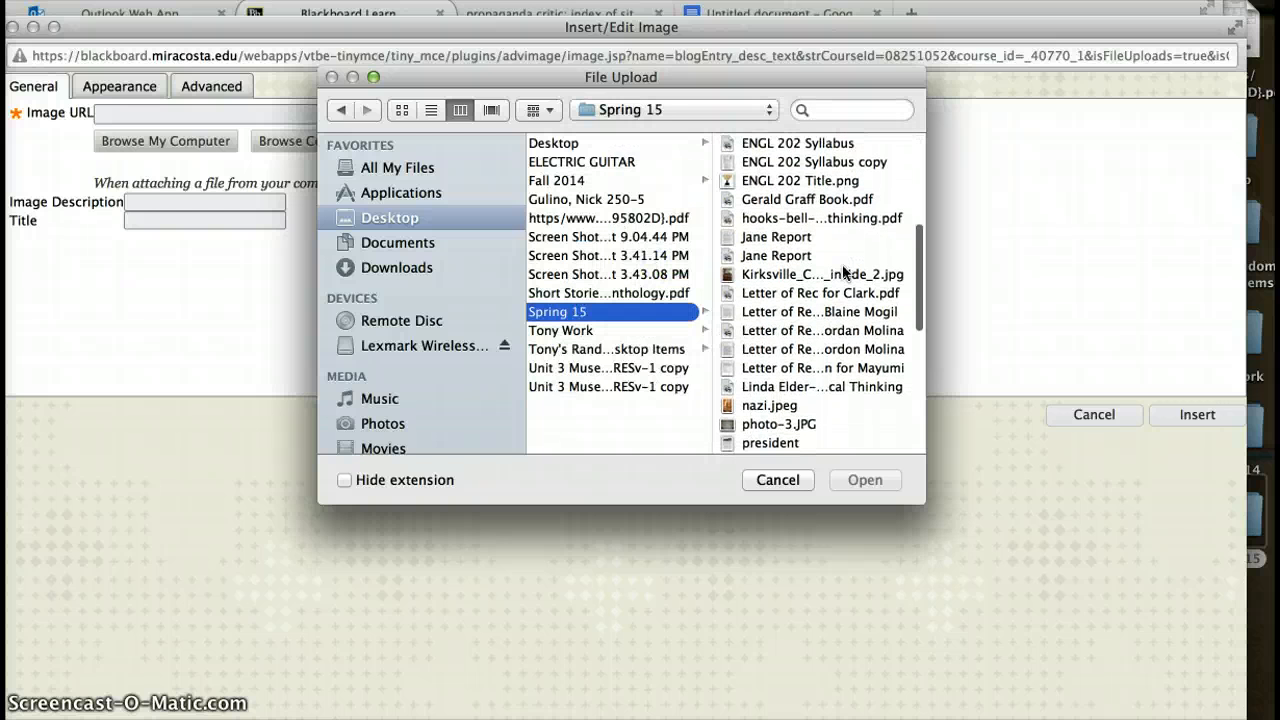
pyautogui.click(769, 405)
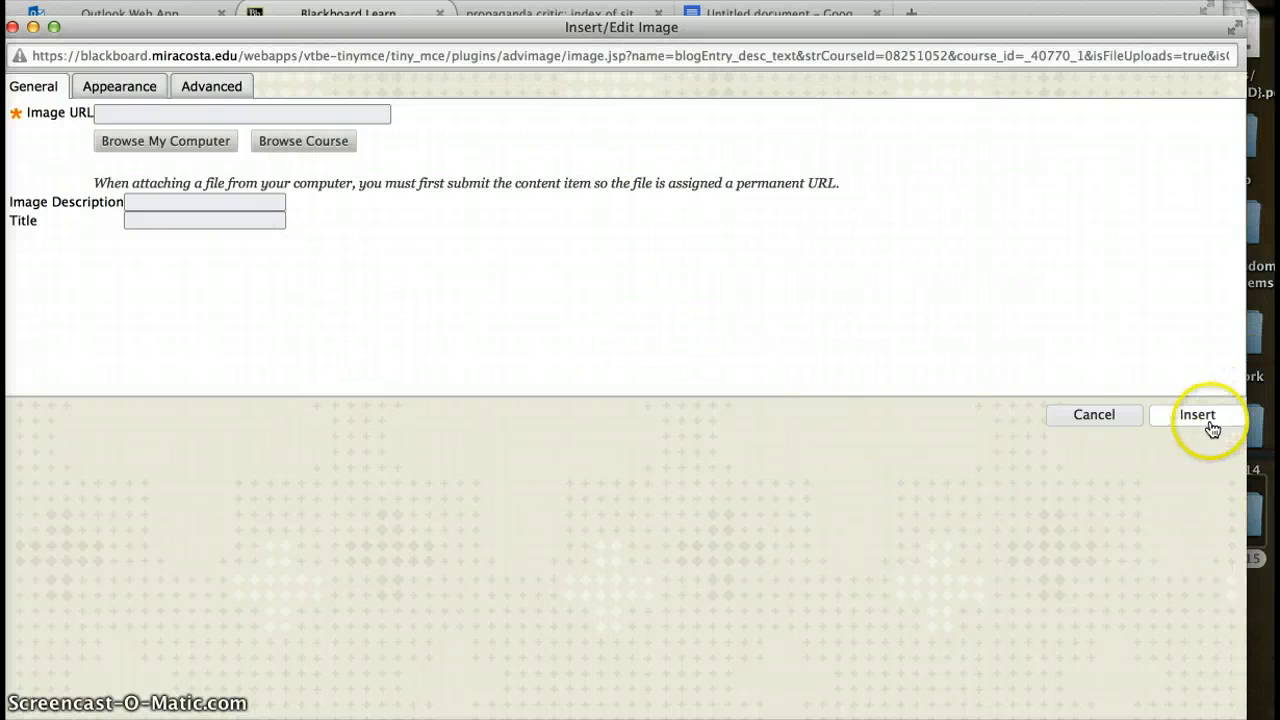
pyautogui.click(1197, 414)
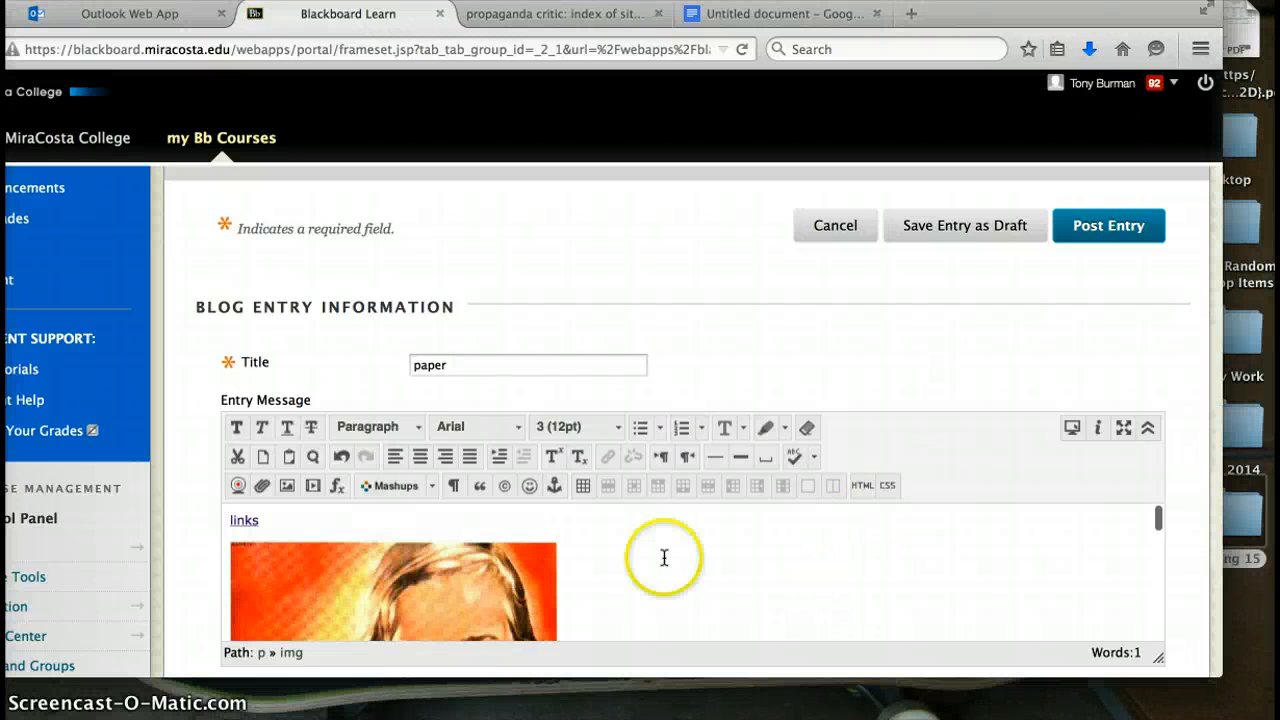
pyautogui.moveTo(682, 573)
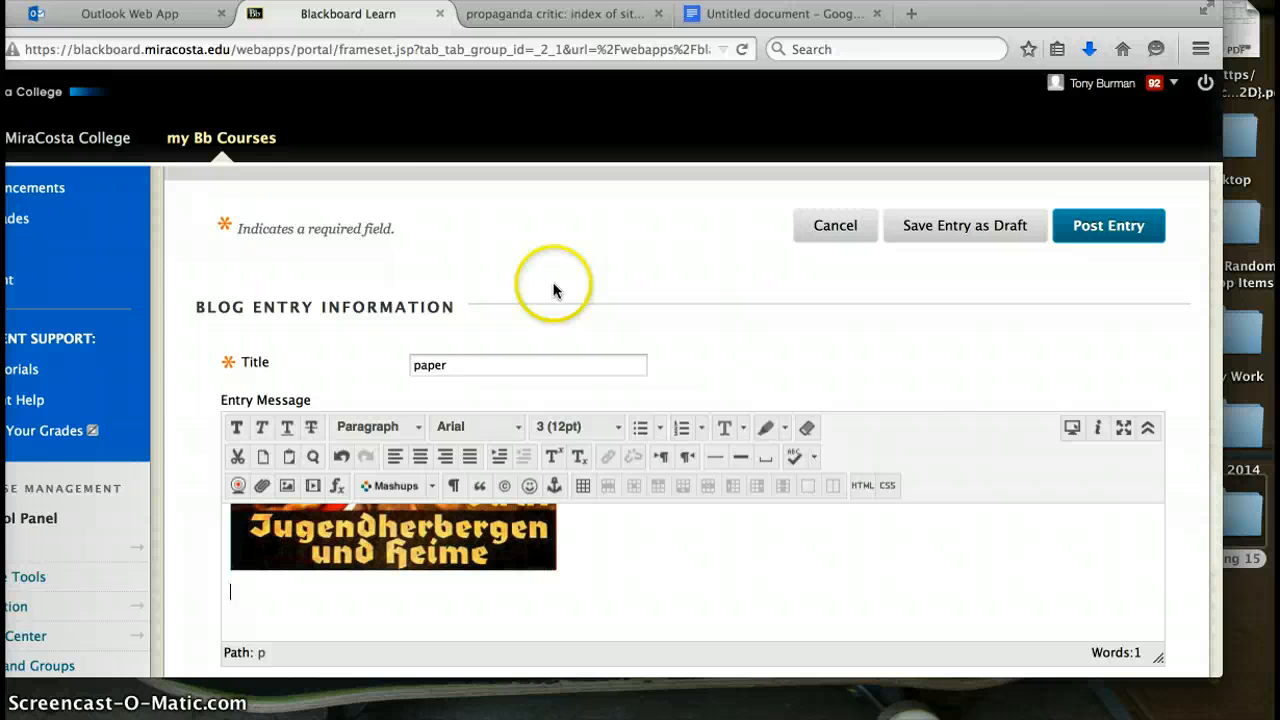
# Step: Search YouTube for 'nike commercial' and copy the Nike Football Winner Stays embed code
pyautogui.click(555, 13)
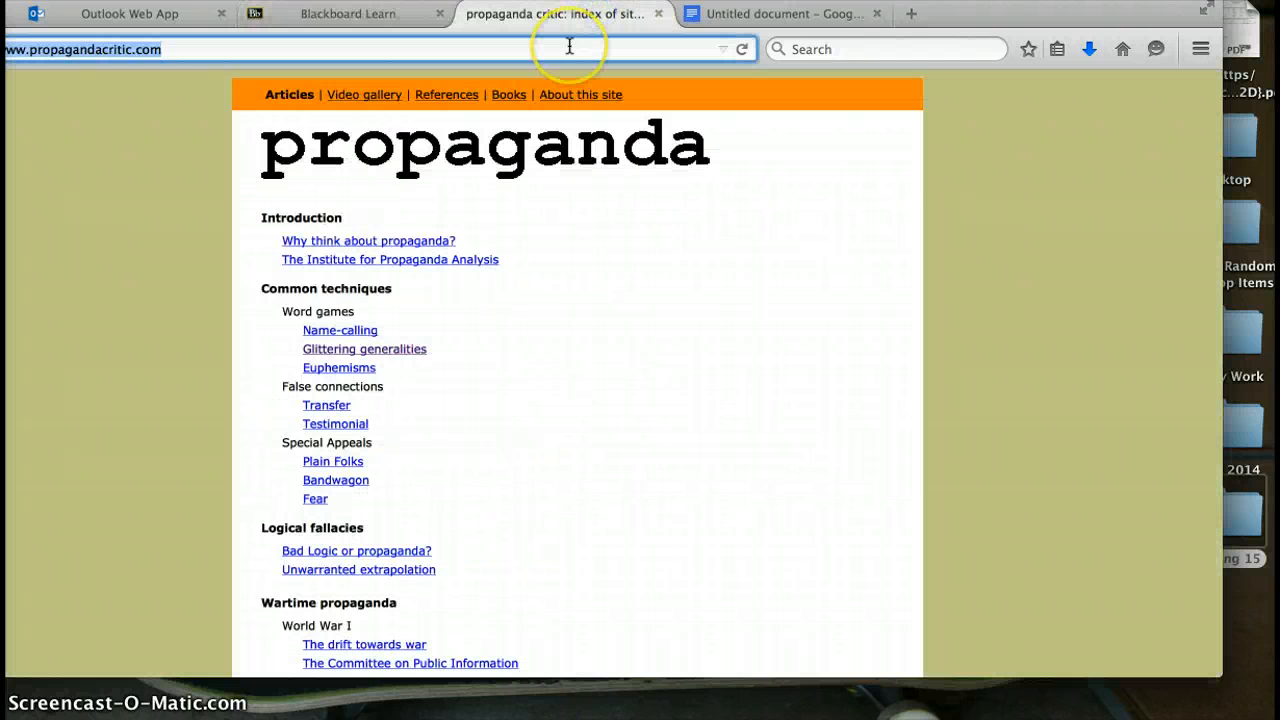
pyautogui.write('youtube.com/')
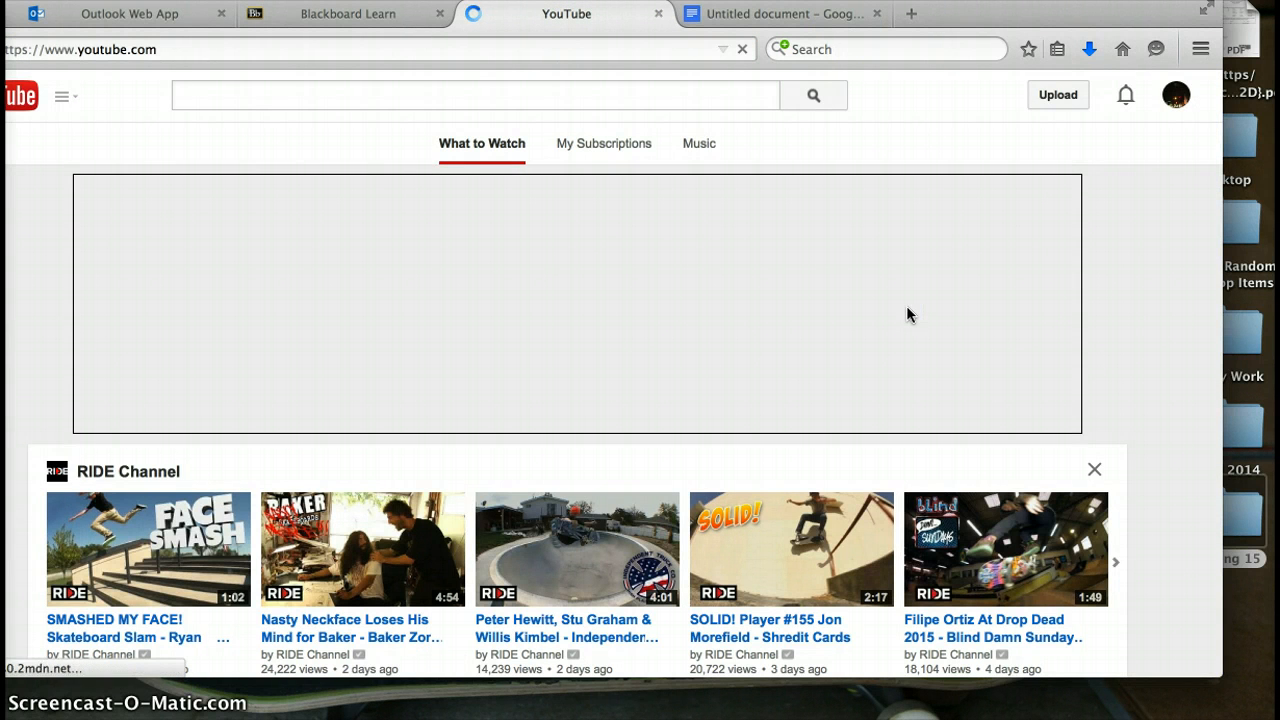
pyautogui.write('nike commercial')
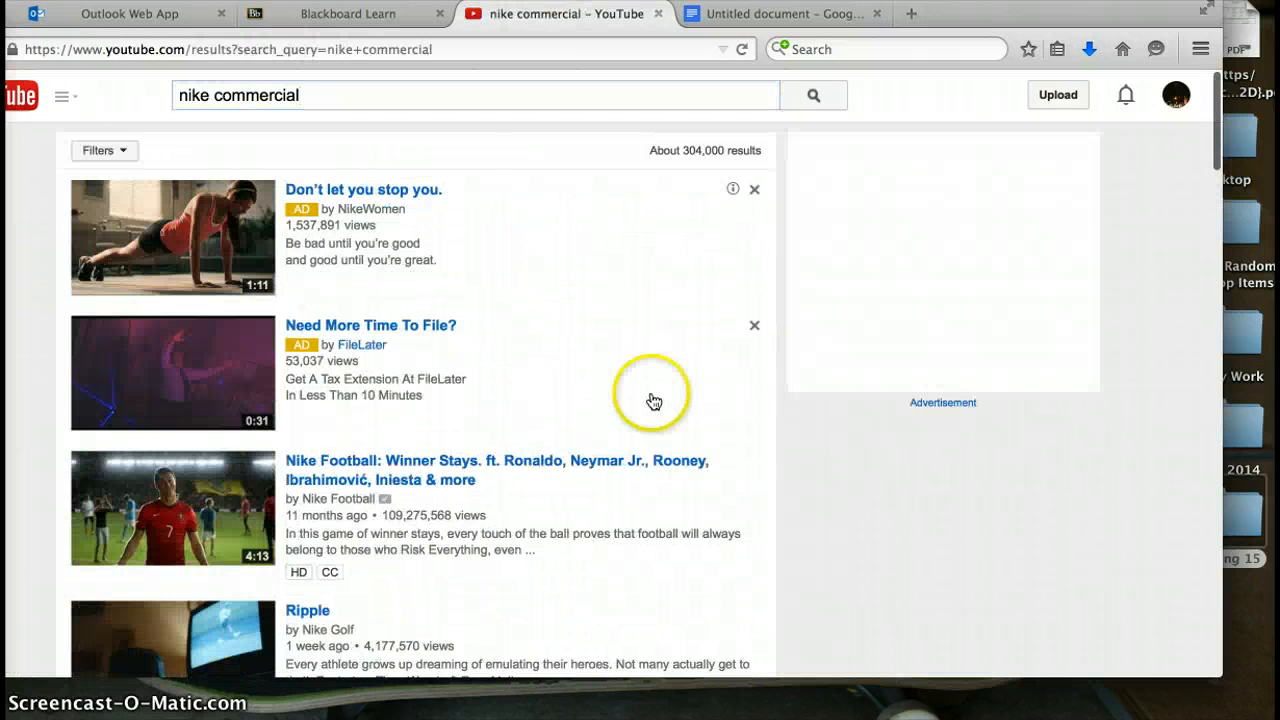
pyautogui.click(496, 470)
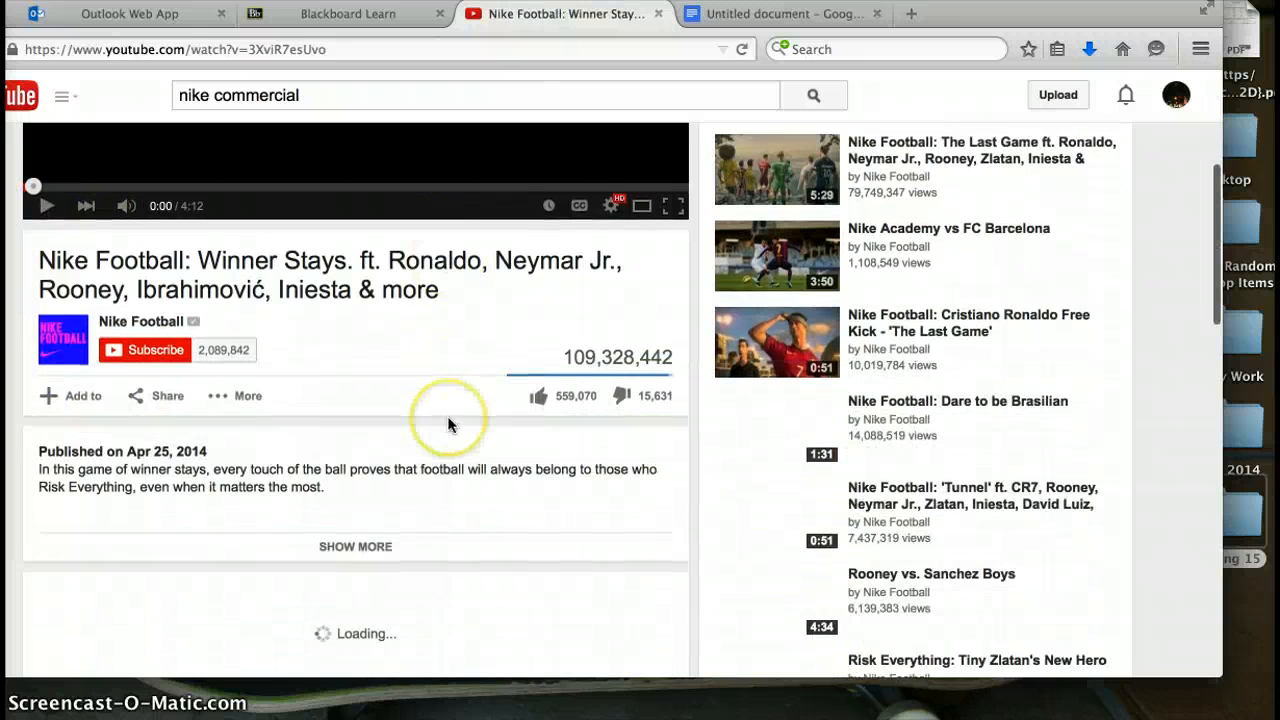
pyautogui.click(167, 395)
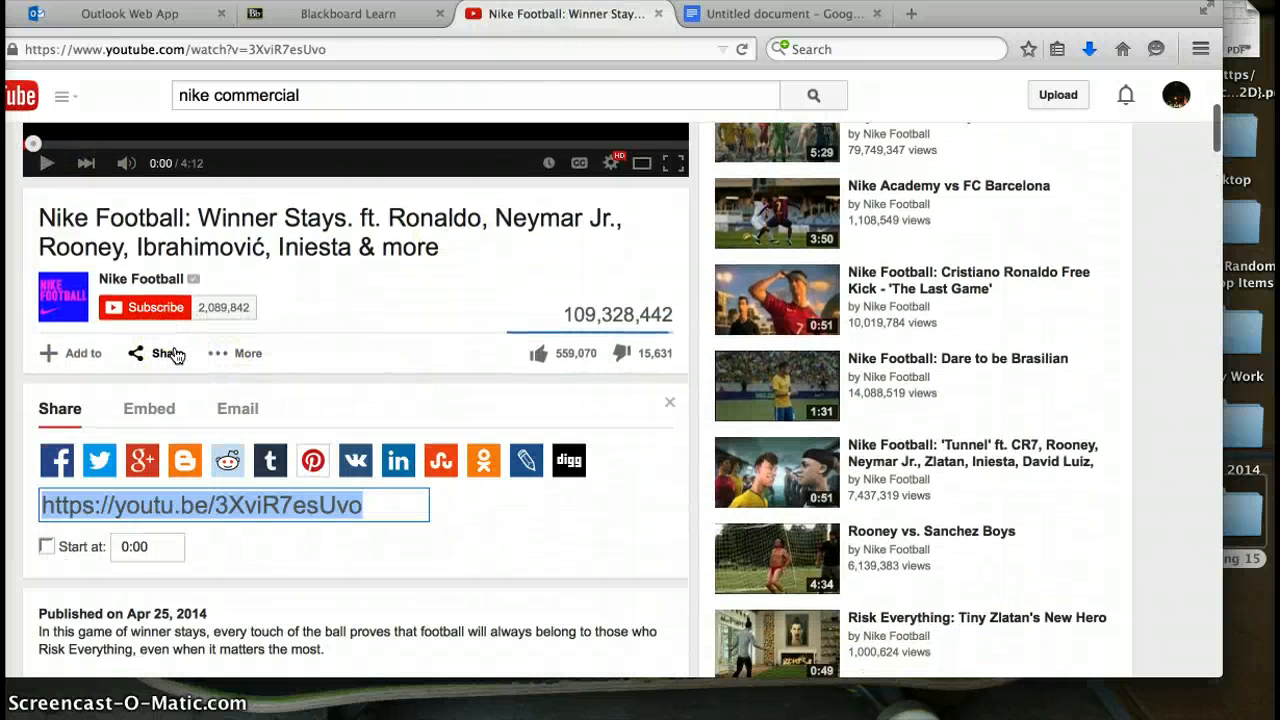
pyautogui.click(148, 408)
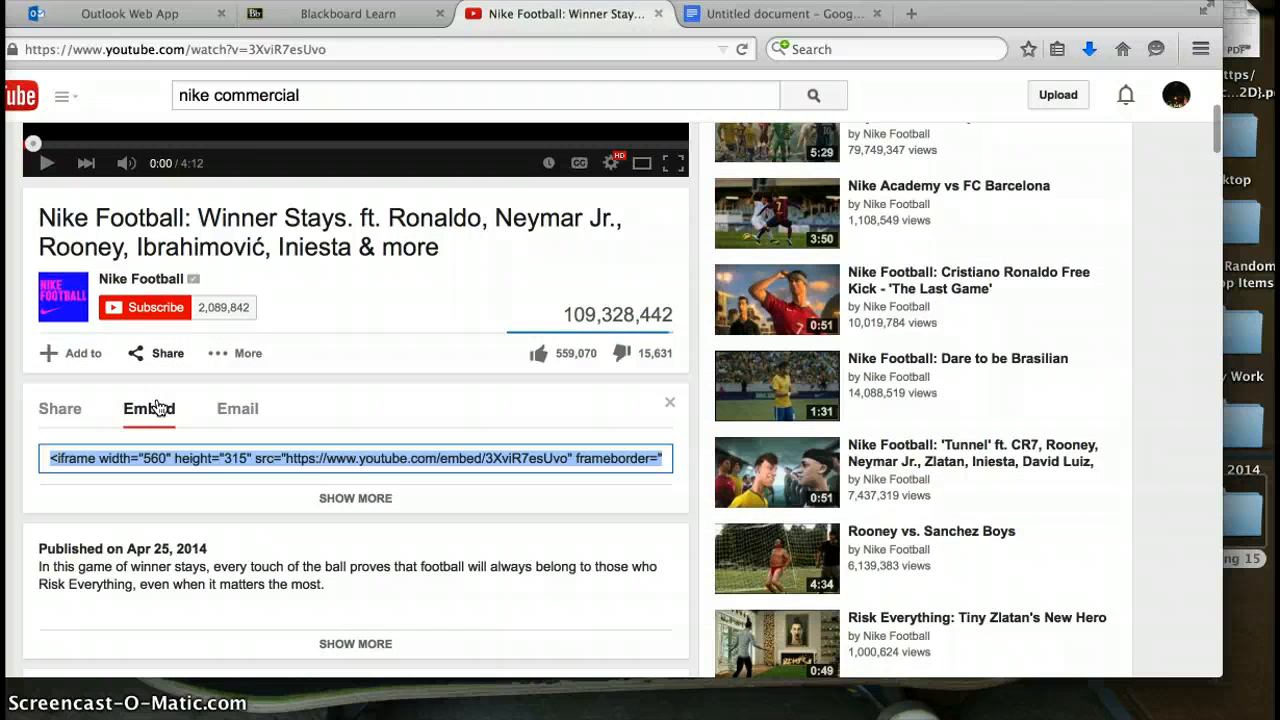
pyautogui.moveTo(367, 415)
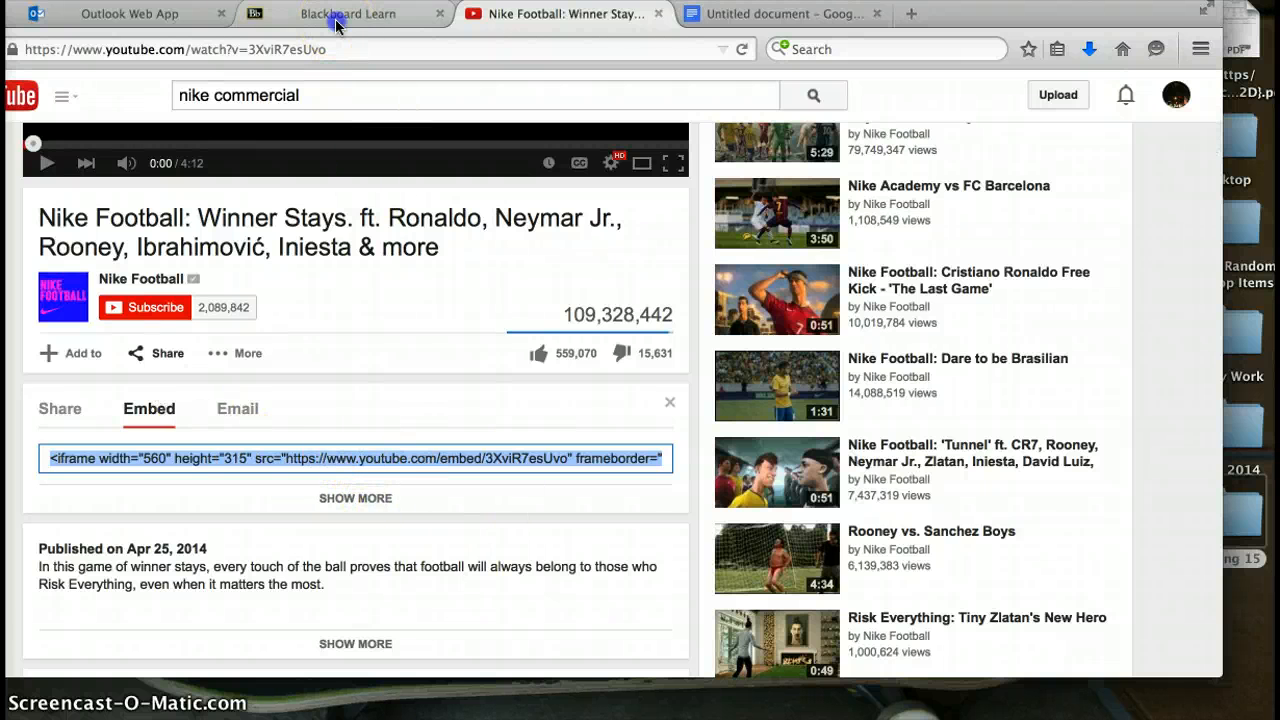
pyautogui.click(347, 13)
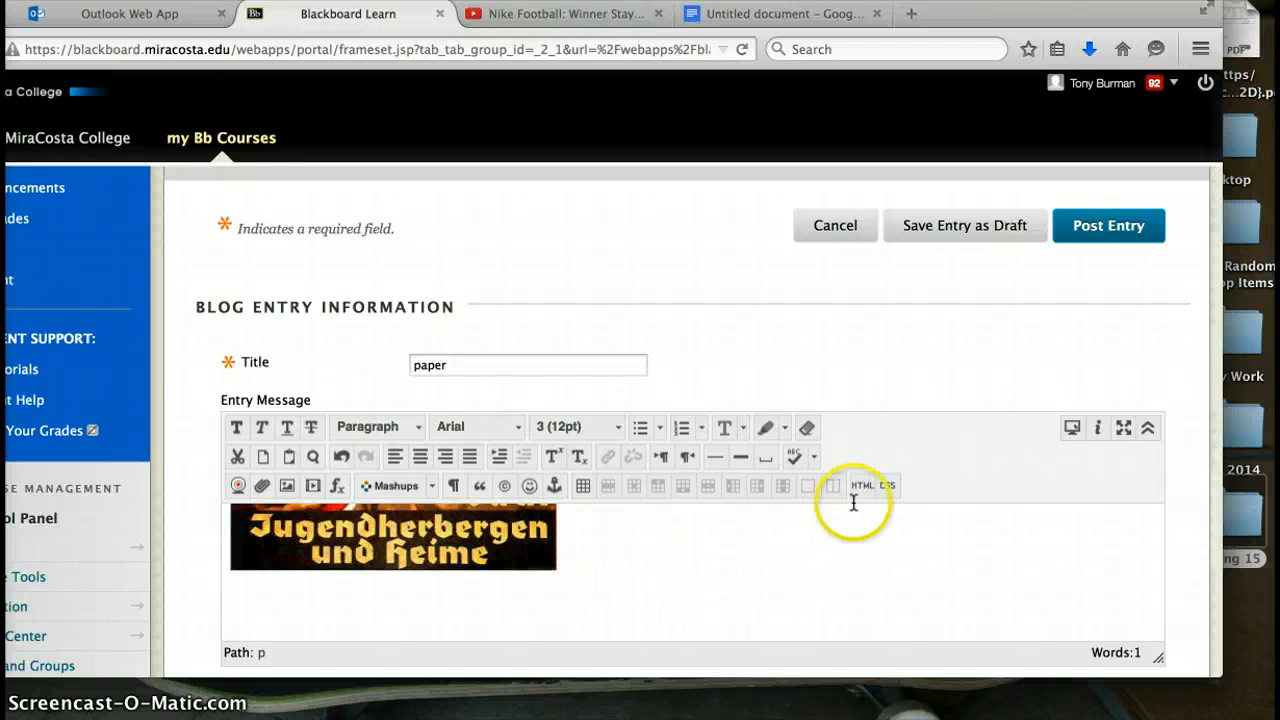
# Step: Paste the YouTube iframe embed code into the message HTML and post the entry
pyautogui.click(861, 486)
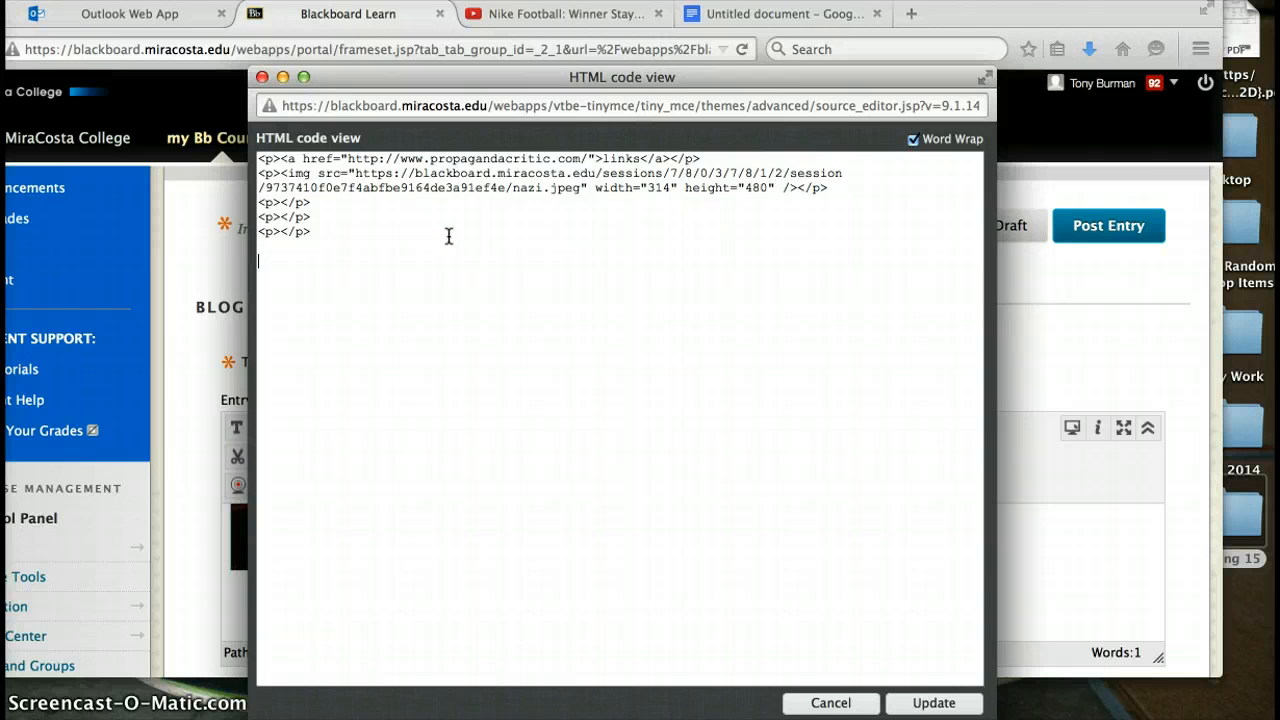
pyautogui.write('<iframe width="560" height="315" src="https://www.youtube.com/embed/3XviR7esUvo" frameborder="0" allowfullscreen></iframe>')
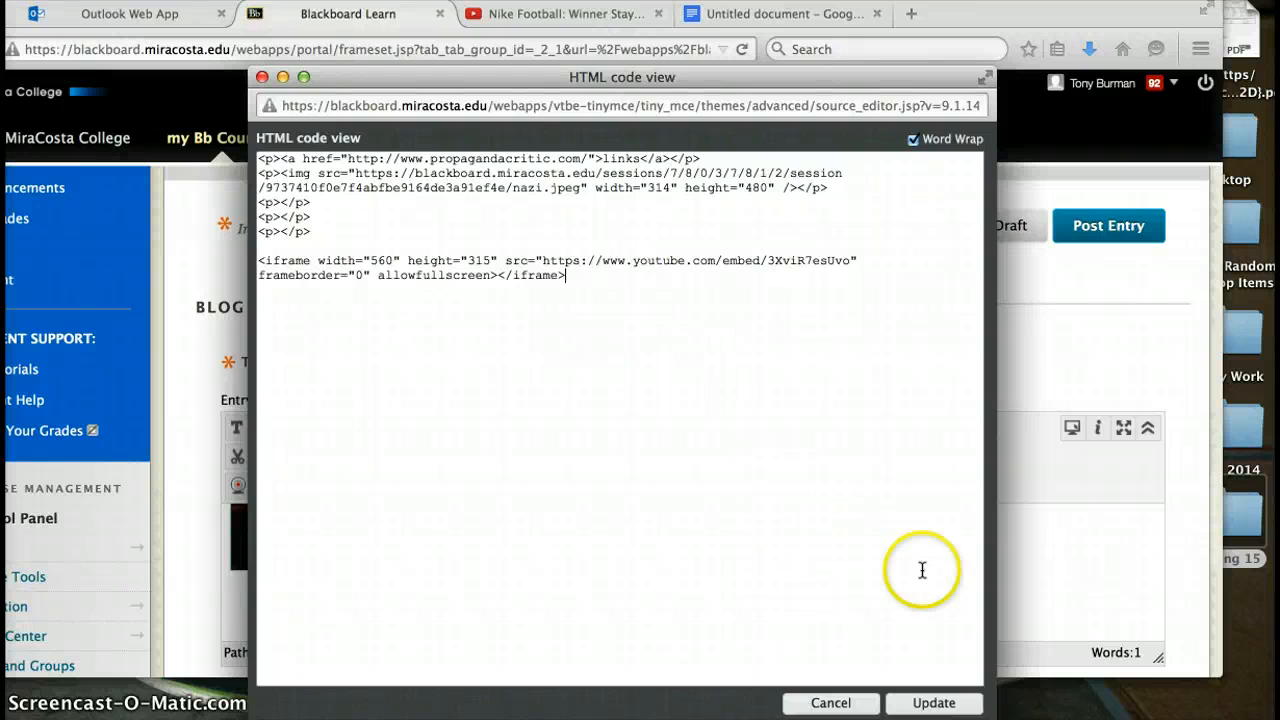
pyautogui.click(933, 703)
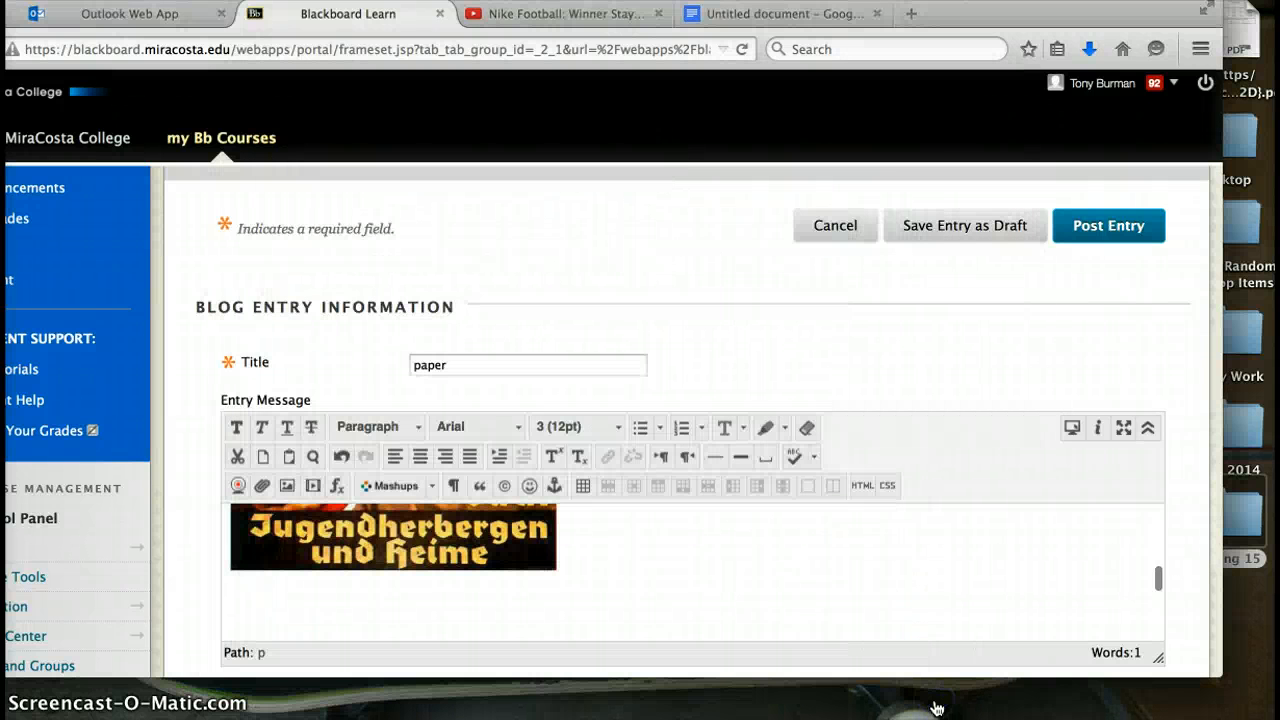
pyautogui.moveTo(825, 576)
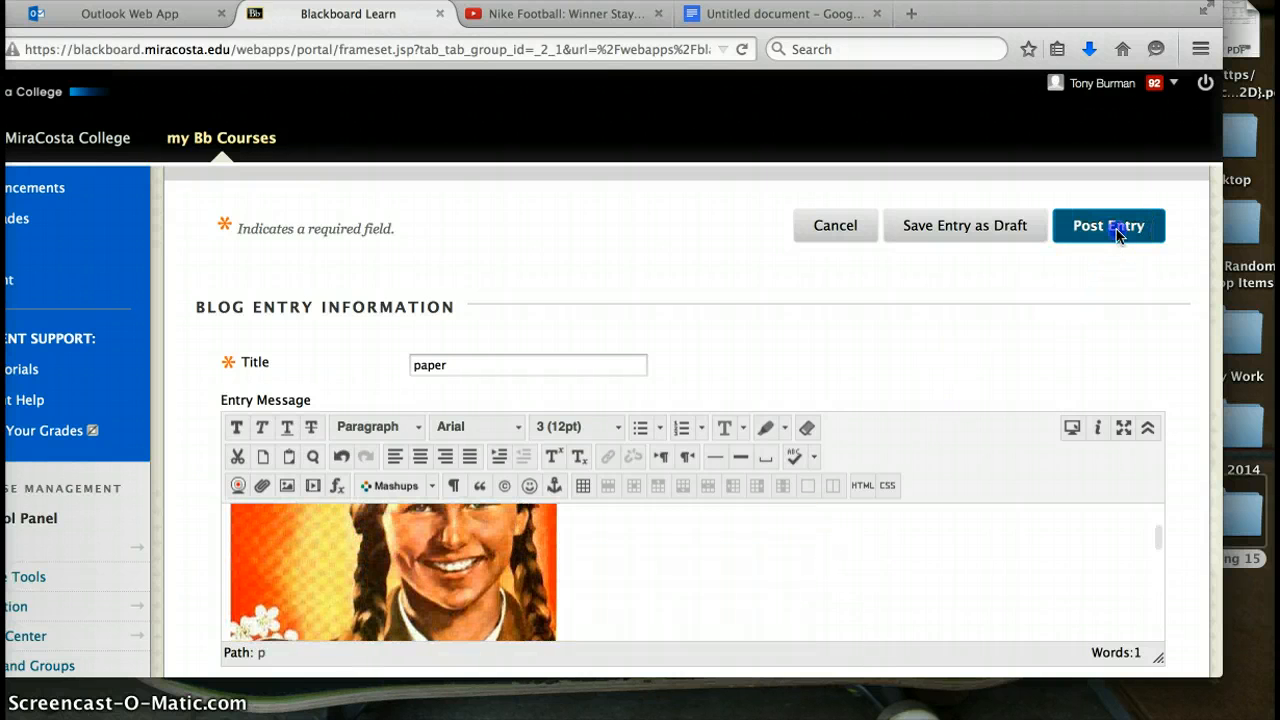
pyautogui.click(1108, 225)
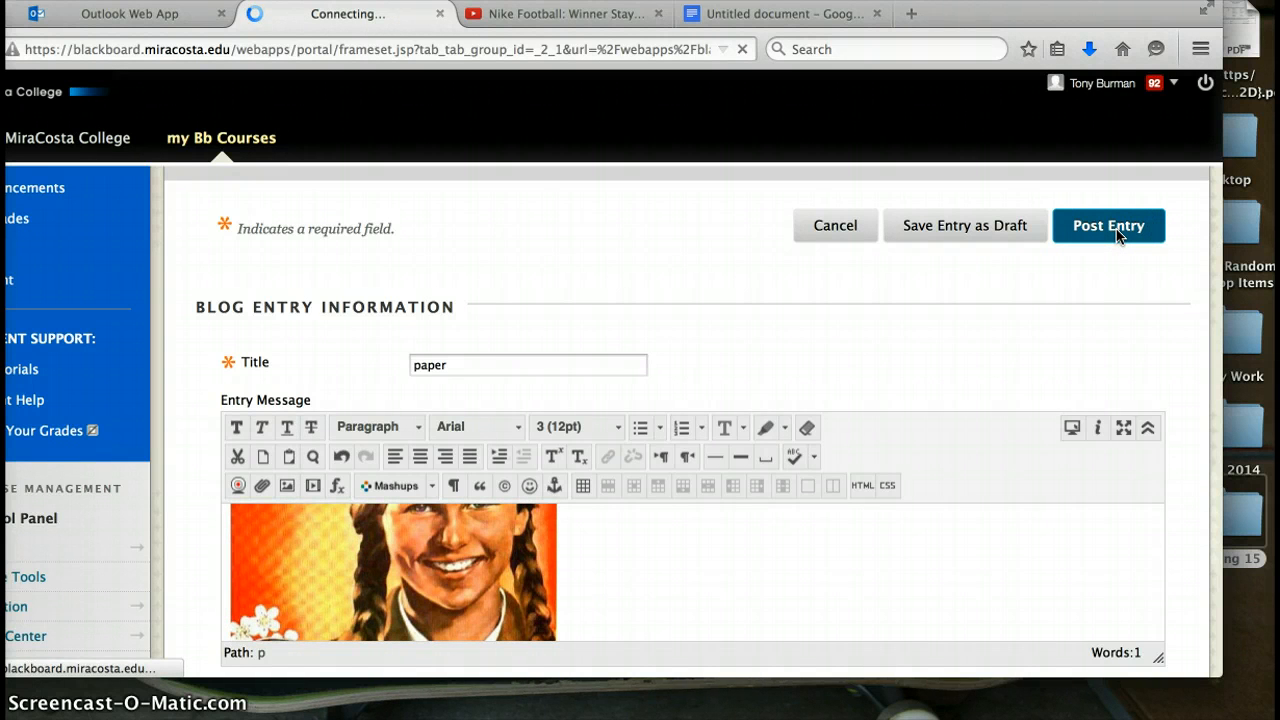
pyautogui.click(1108, 225)
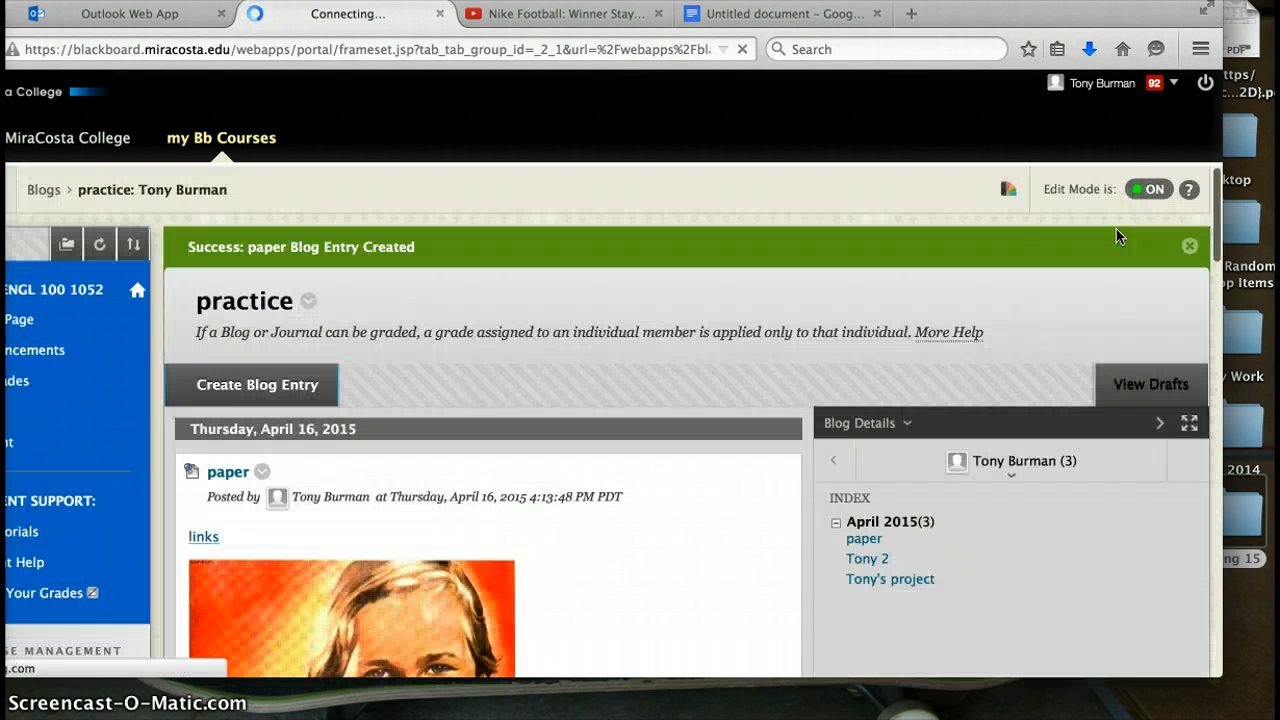
pyautogui.scroll(-3)
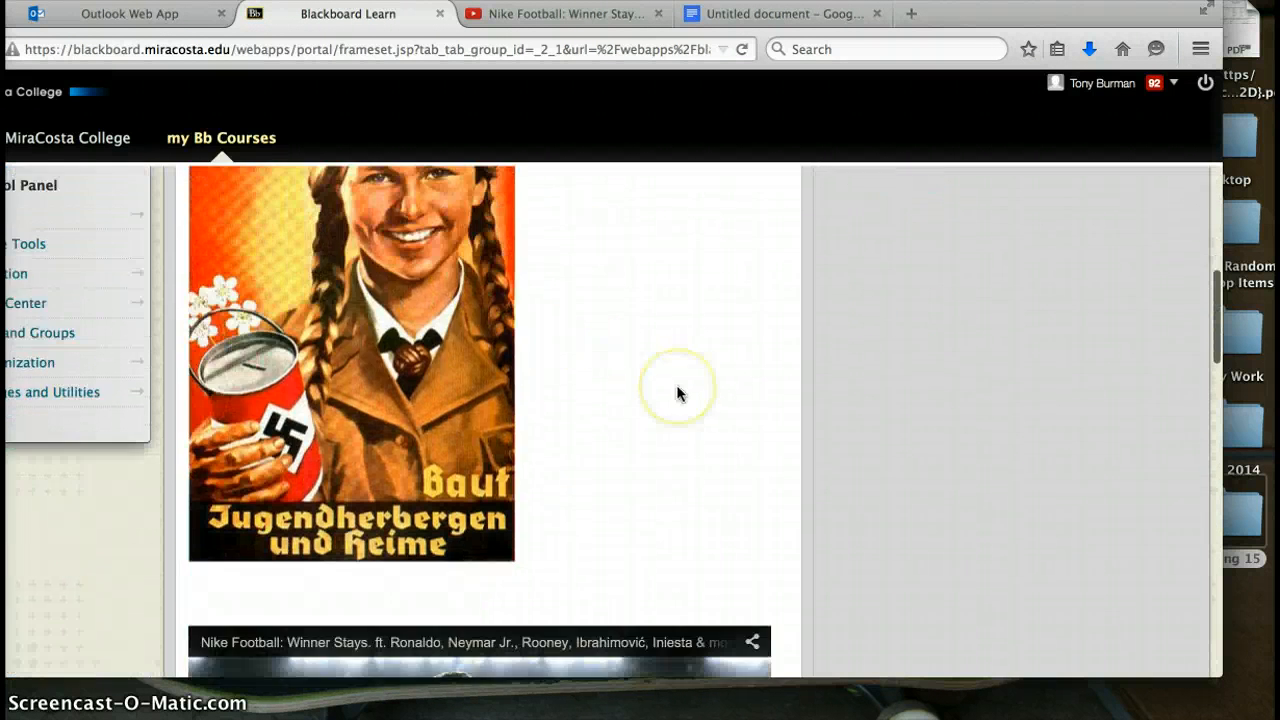
pyautogui.scroll(-3)
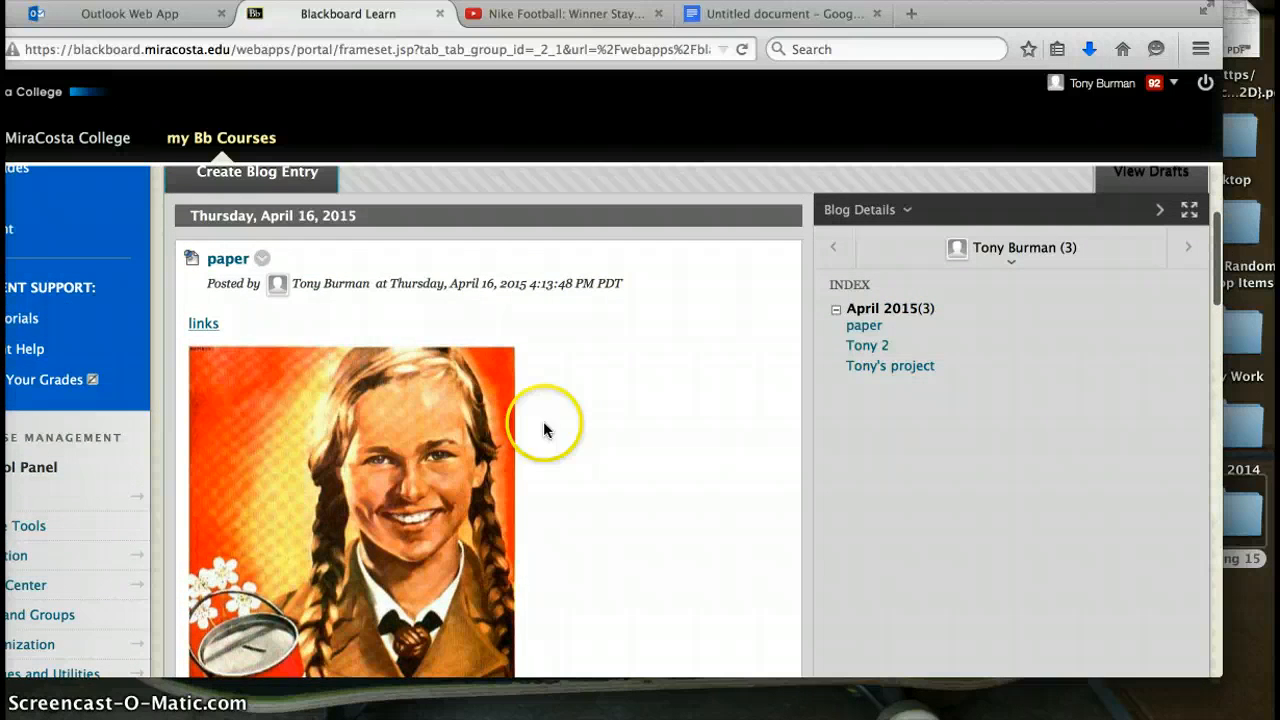
pyautogui.scroll(-3)
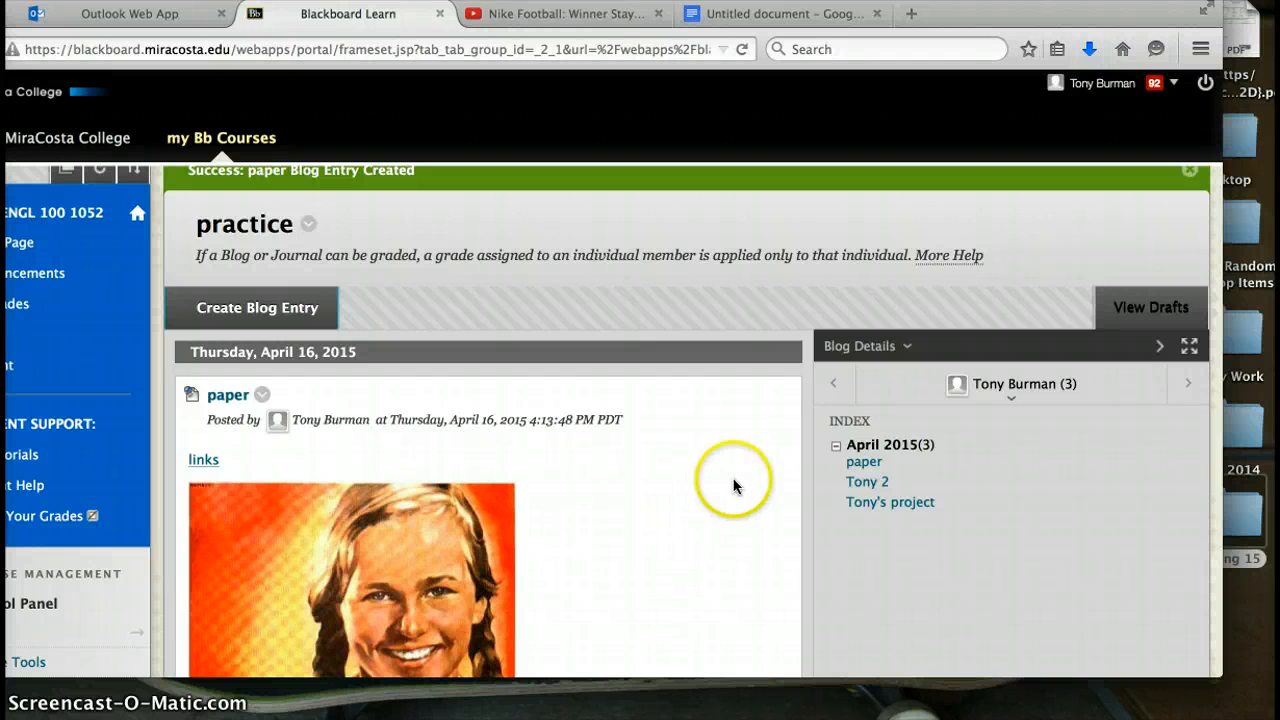
pyautogui.scroll(-3)
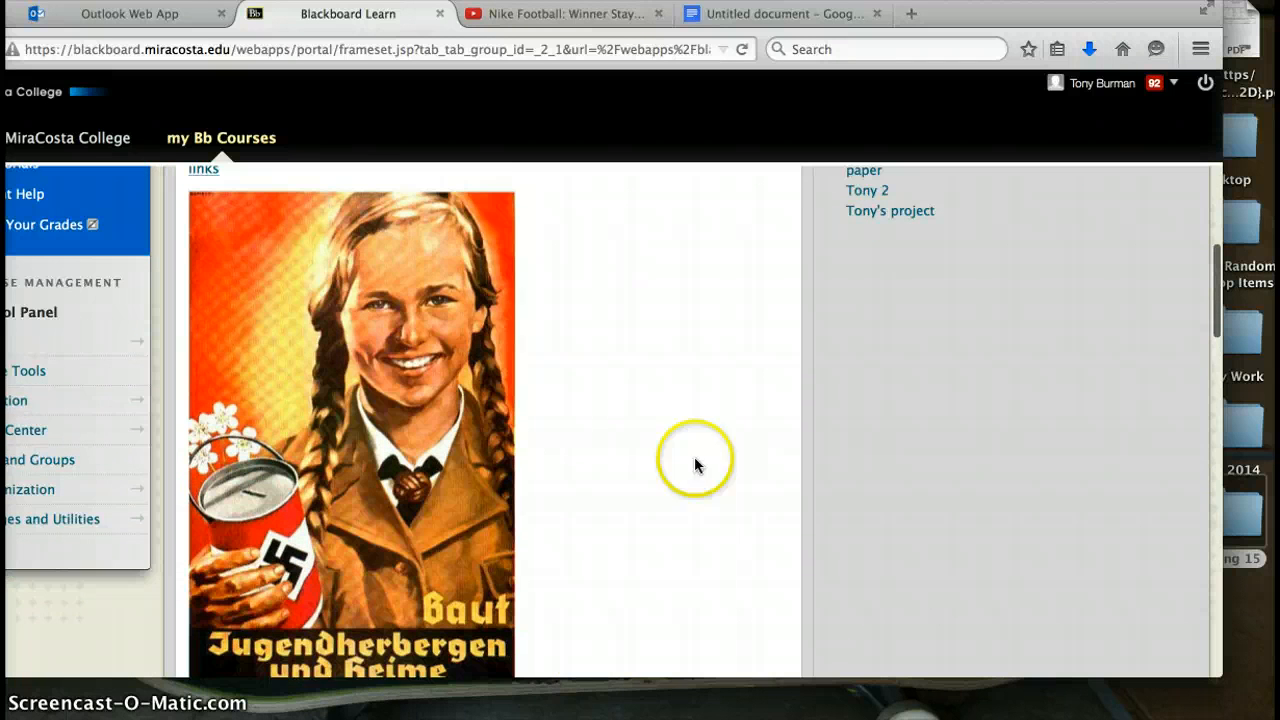